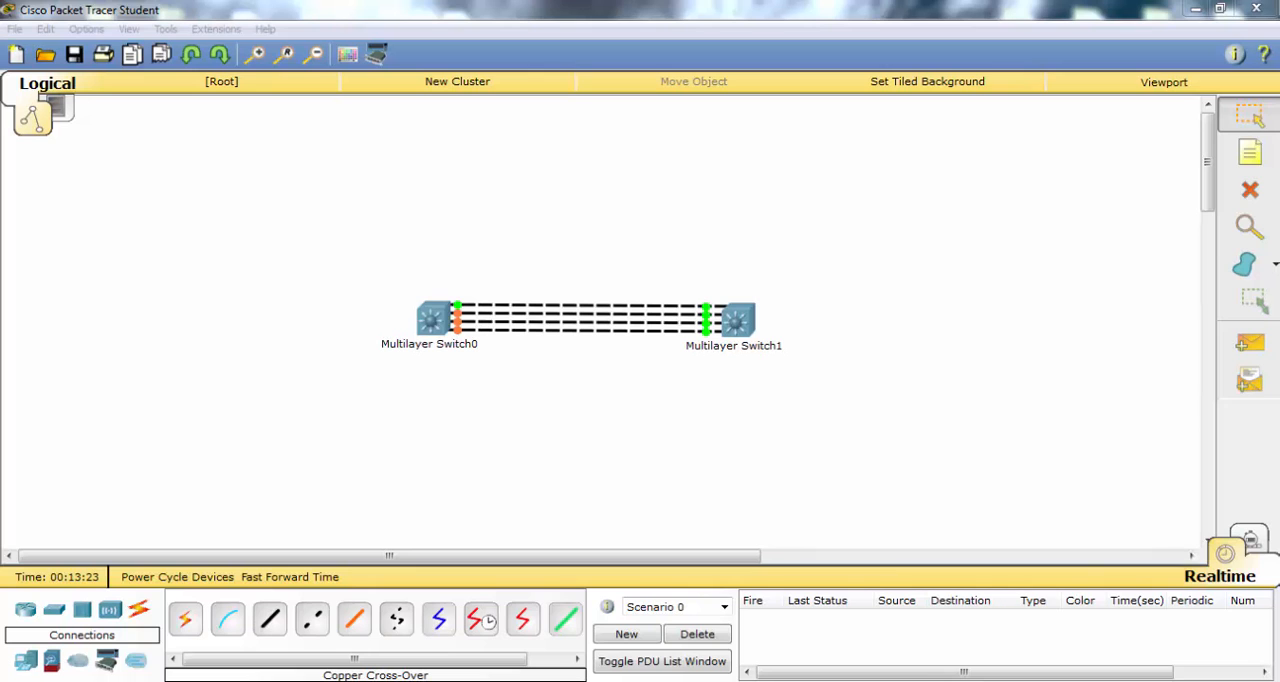
# Show Switch0's spanning-tree with Fa0/1 root and Fa0/2-4 blocked from its console
pyautogui.click(736, 320)
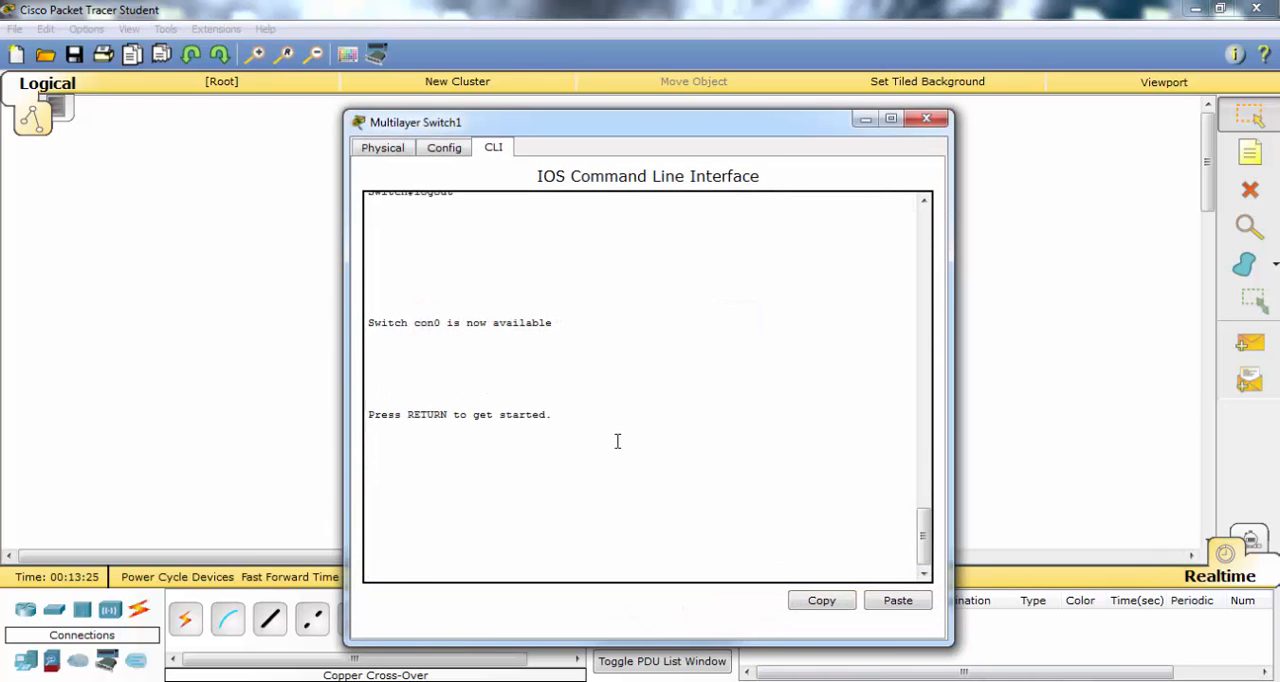
pyautogui.write('show')
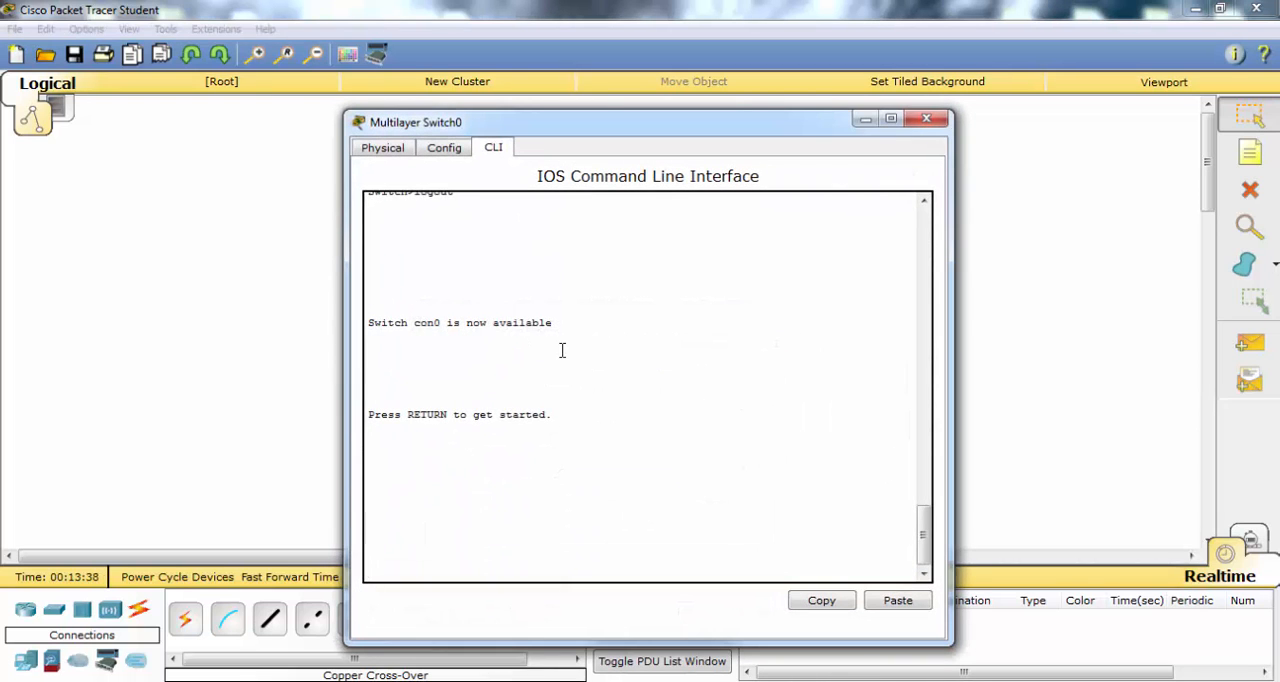
pyautogui.write('show spanning-tree')
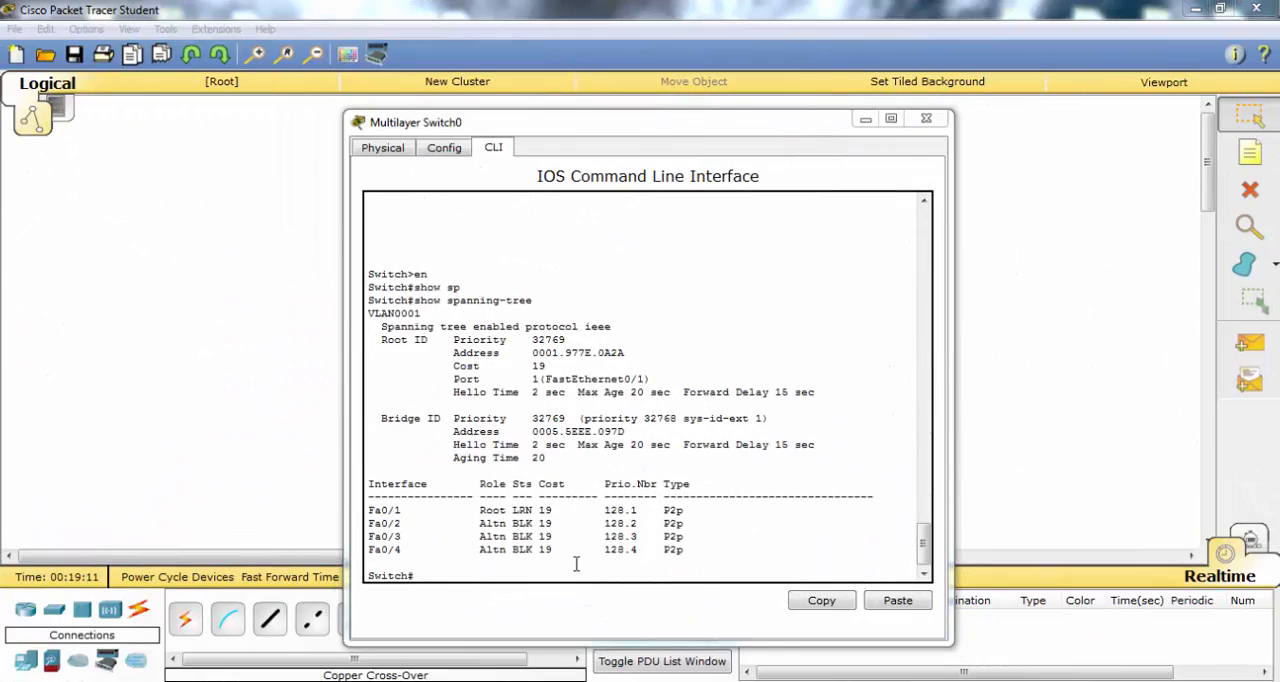
# Put interface range fa0/1-4 into channel-group 1 mode active and save with copy run start
pyautogui.write('conf t')
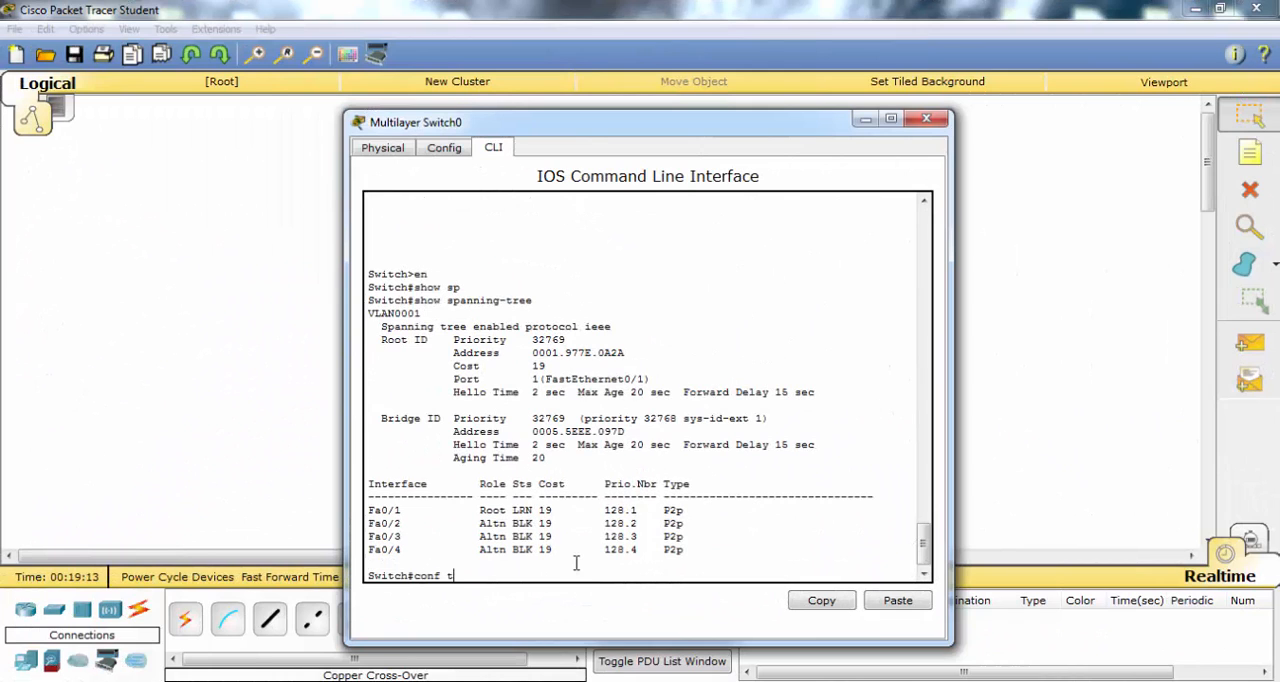
pyautogui.write('interface')
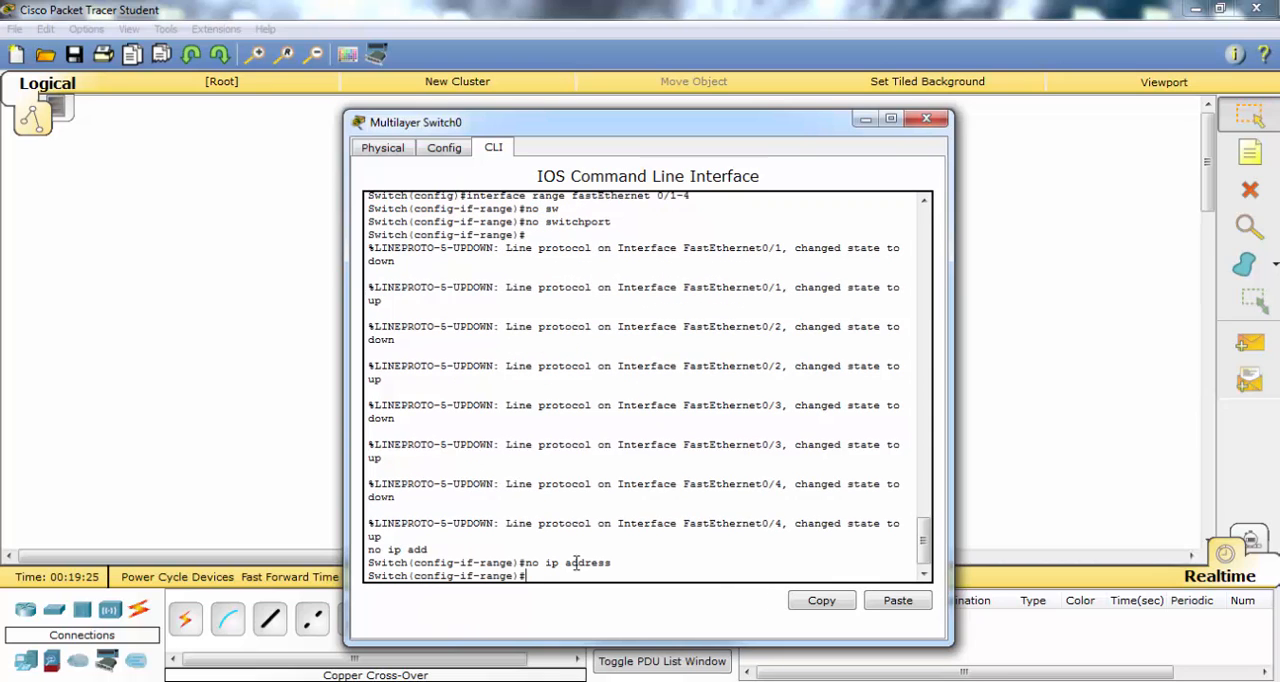
pyautogui.write('channel-group 1')
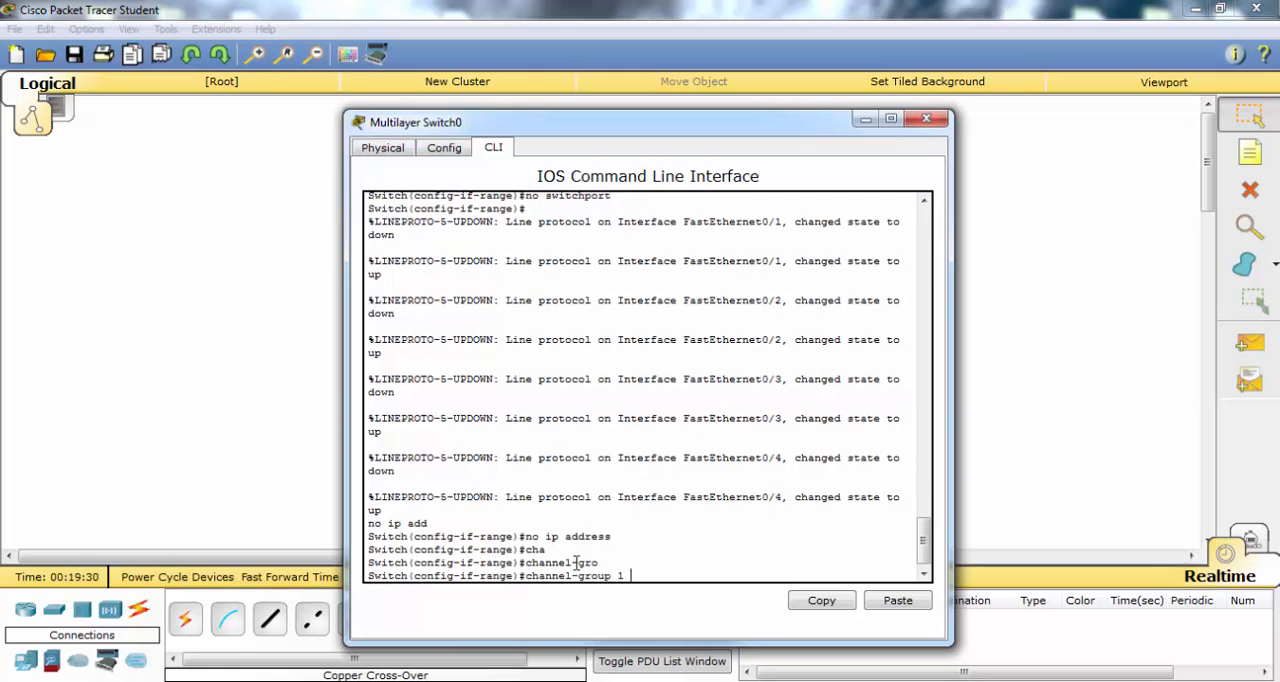
pyautogui.write('mod')
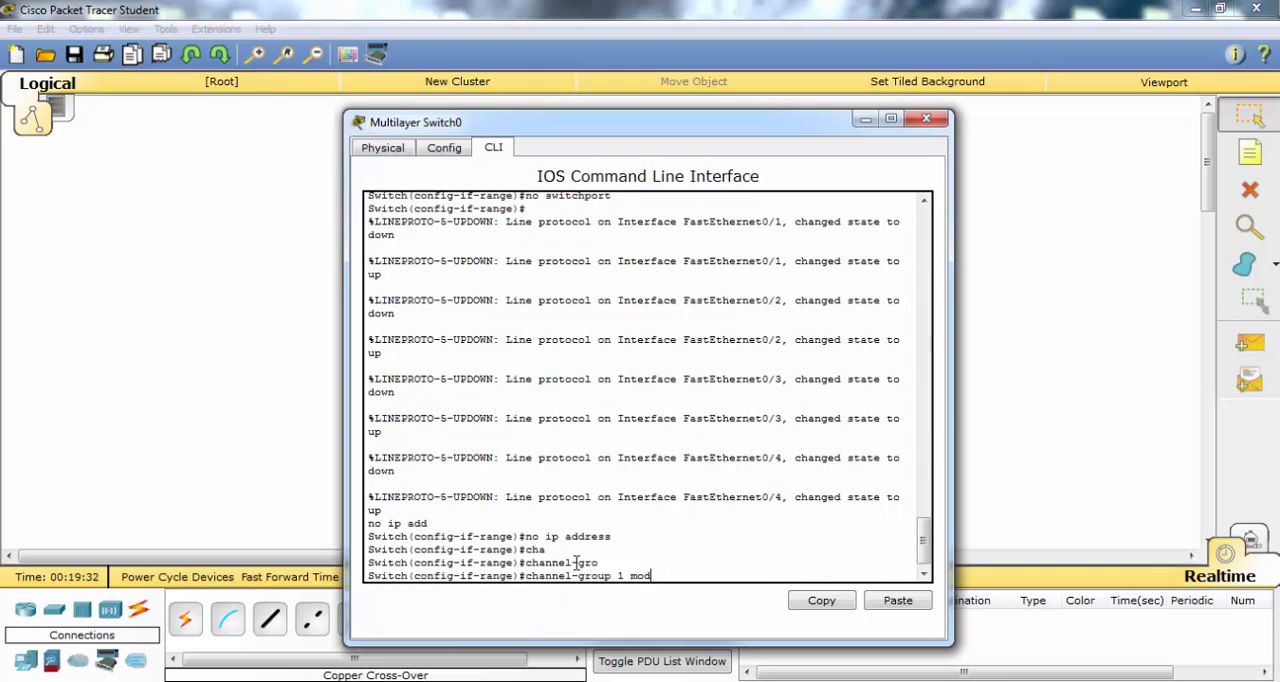
pyautogui.write('e ac')
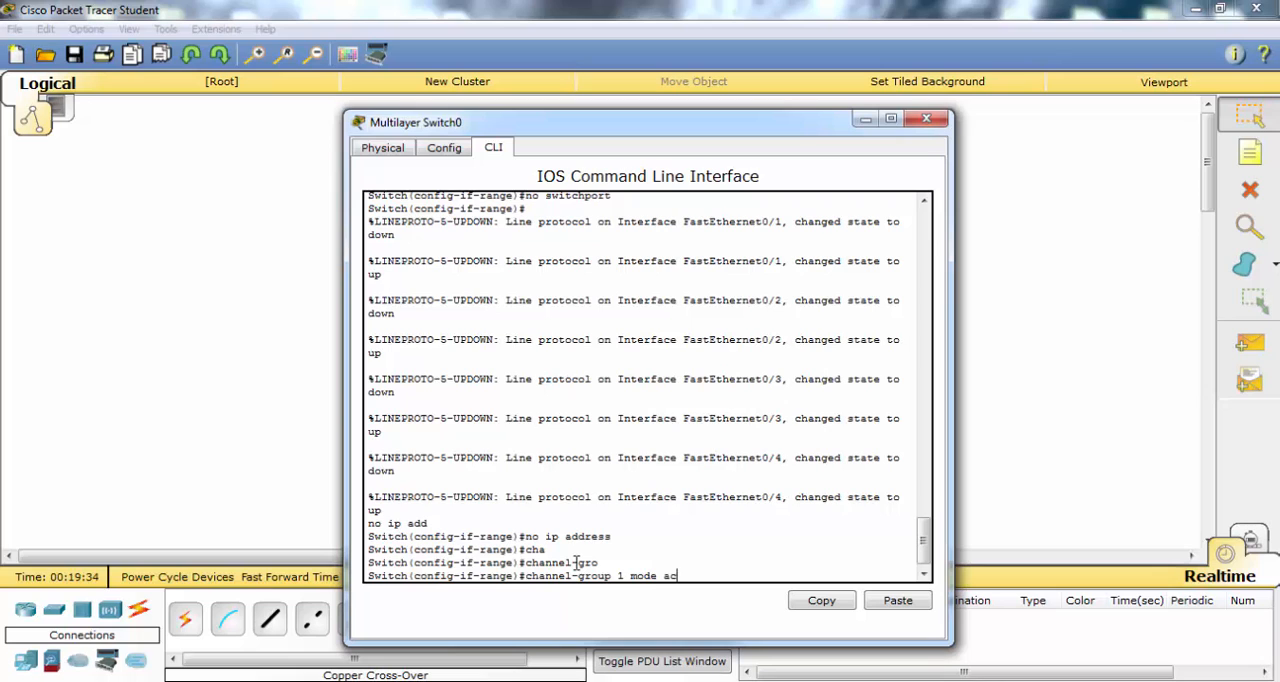
pyautogui.write('tive')
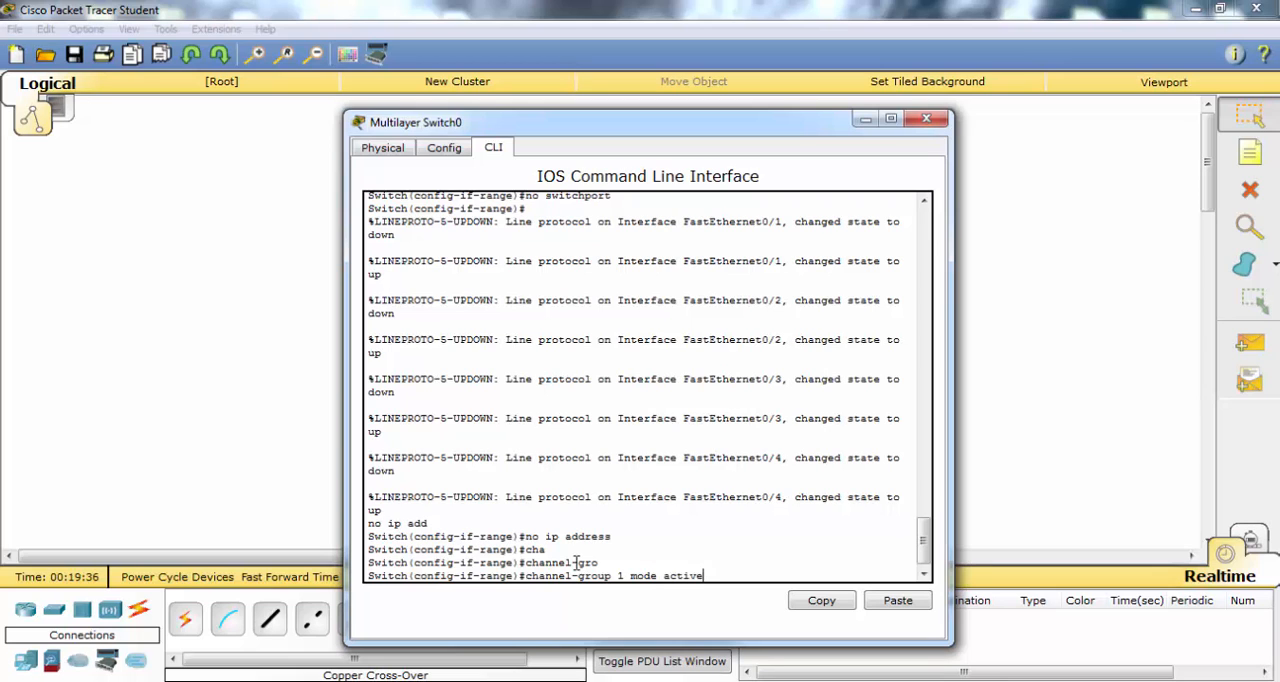
pyautogui.press('enter')
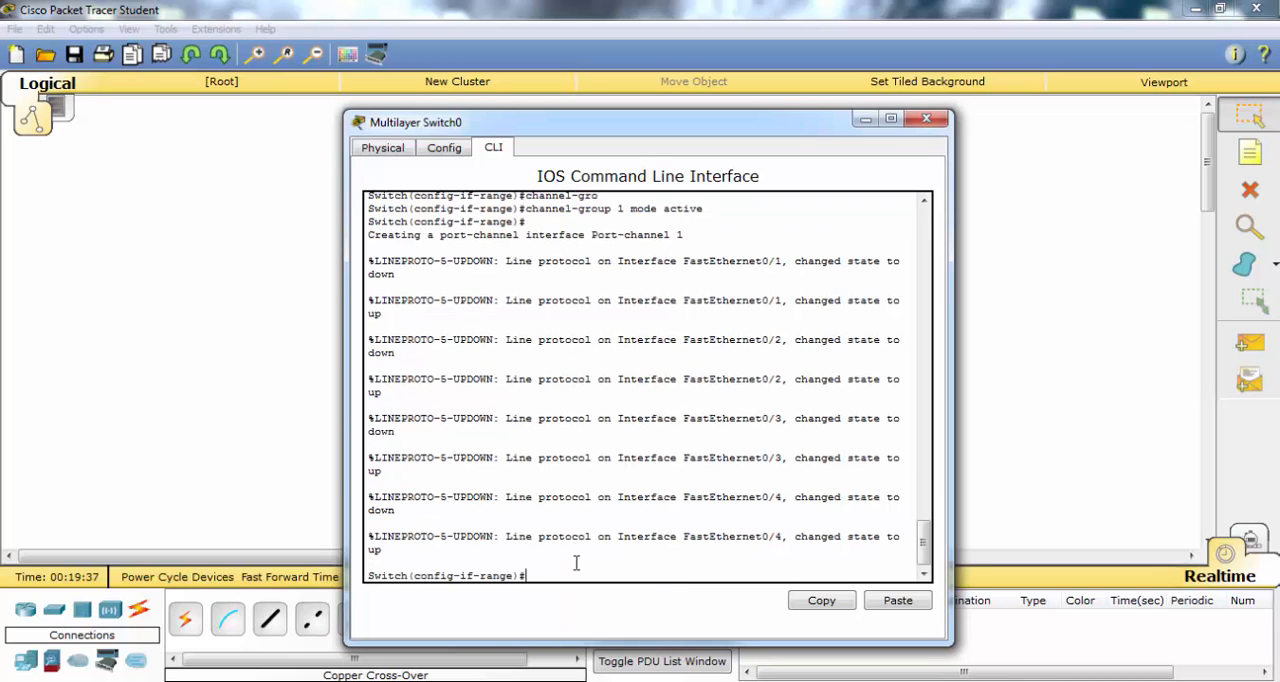
pyautogui.write('end')
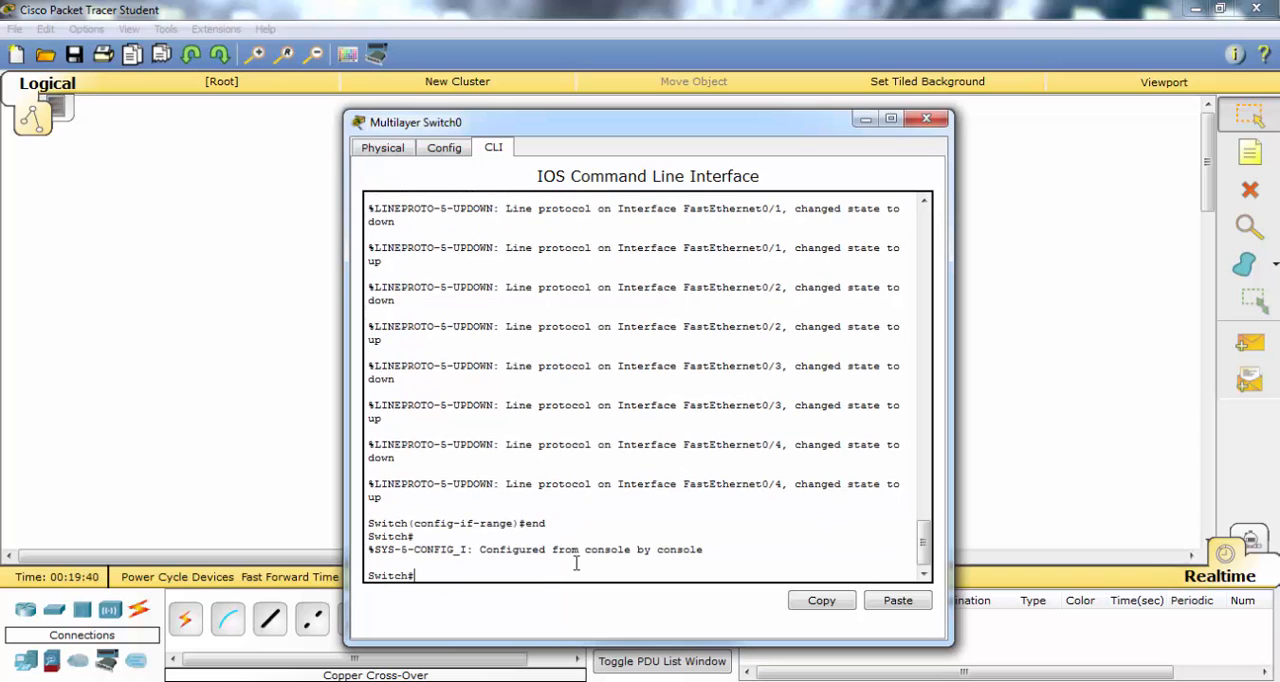
pyautogui.write('copy run s')
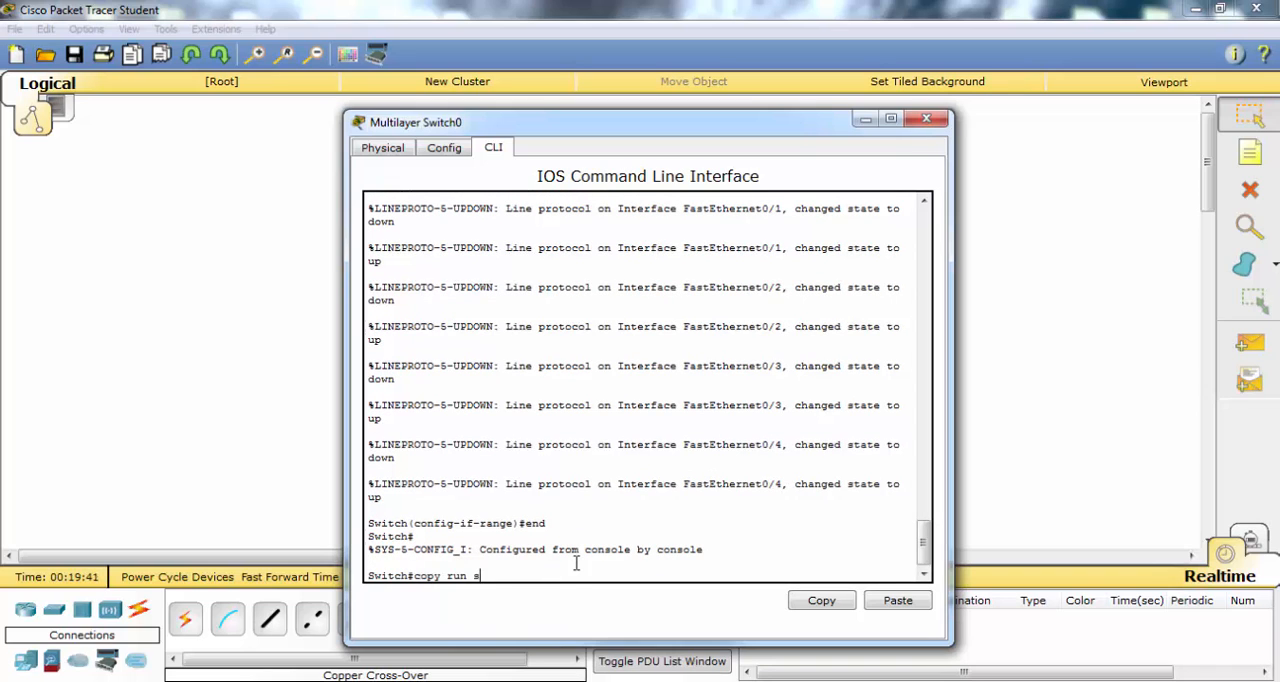
pyautogui.write('tart')
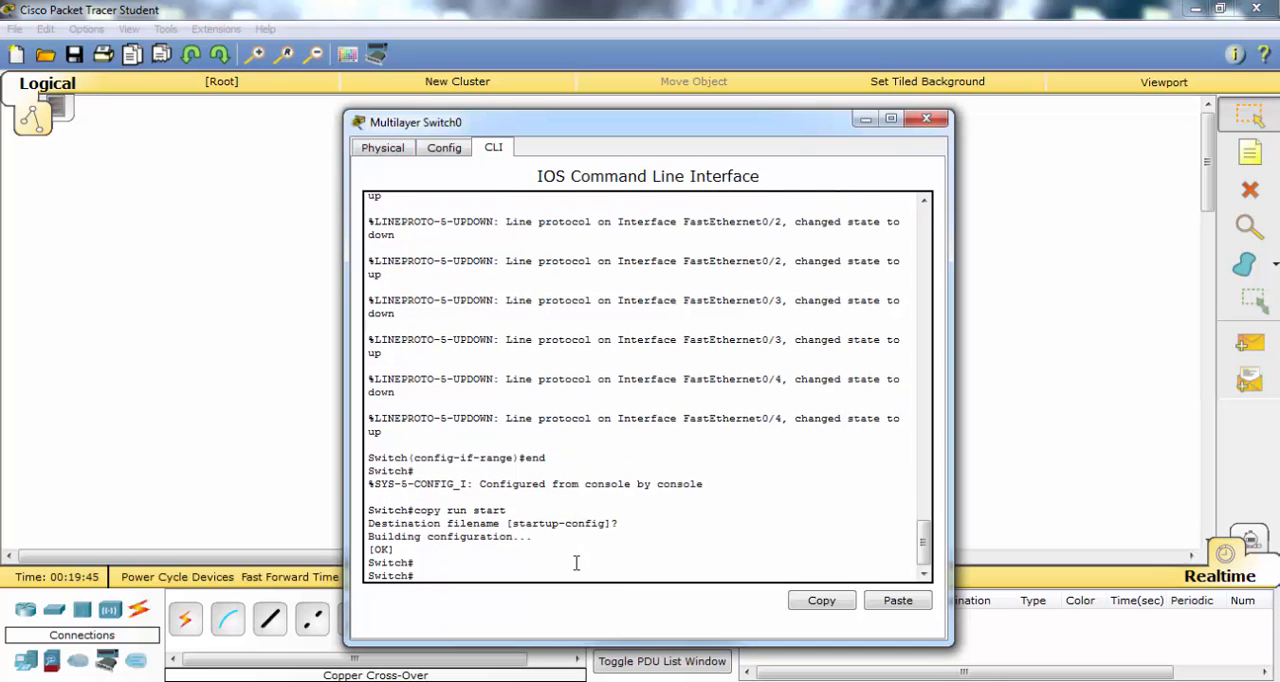
# Give interface port-channel 1 IP address 10.0.0.1 255.255.255.0, no shut, and save
pyautogui.write('c')
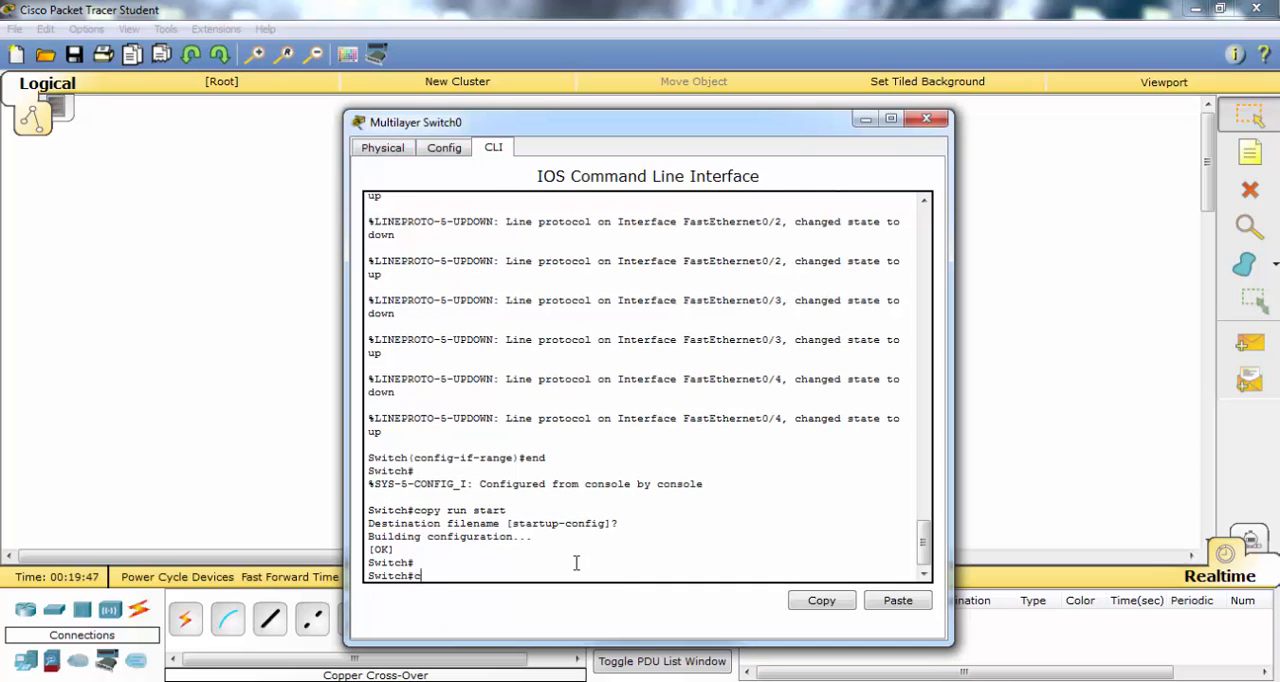
pyautogui.write('conf terminal')
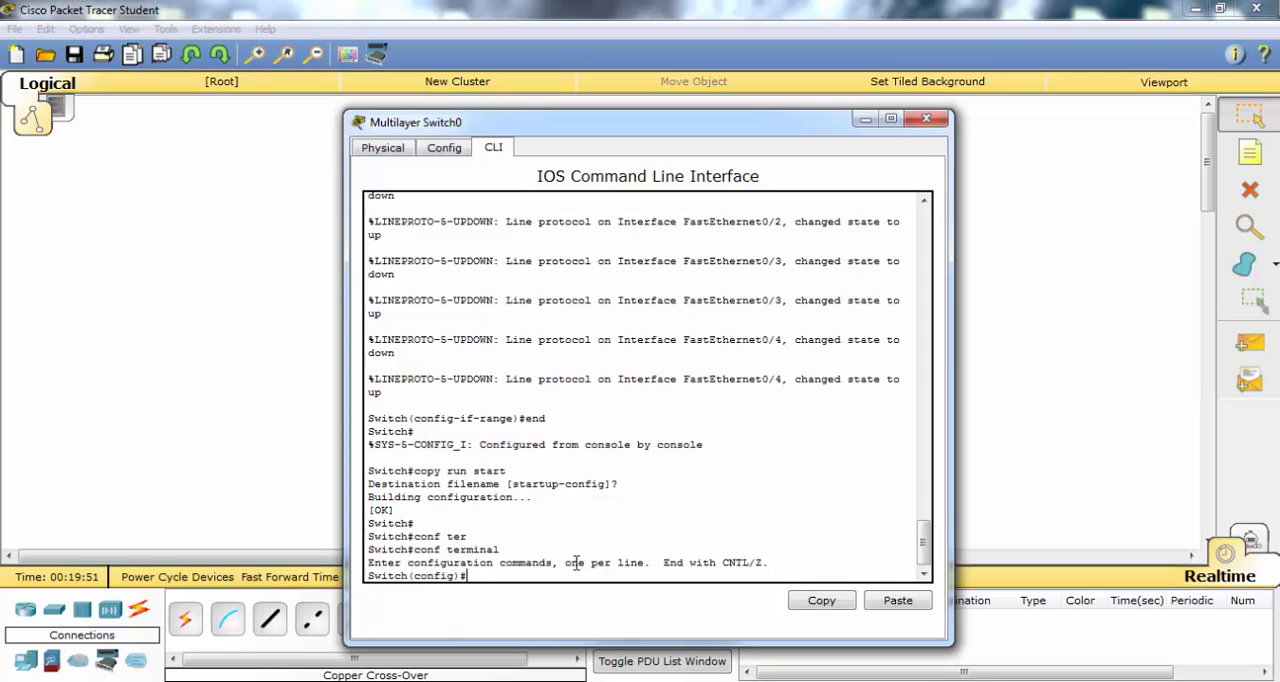
pyautogui.write('interface port-channel 1')
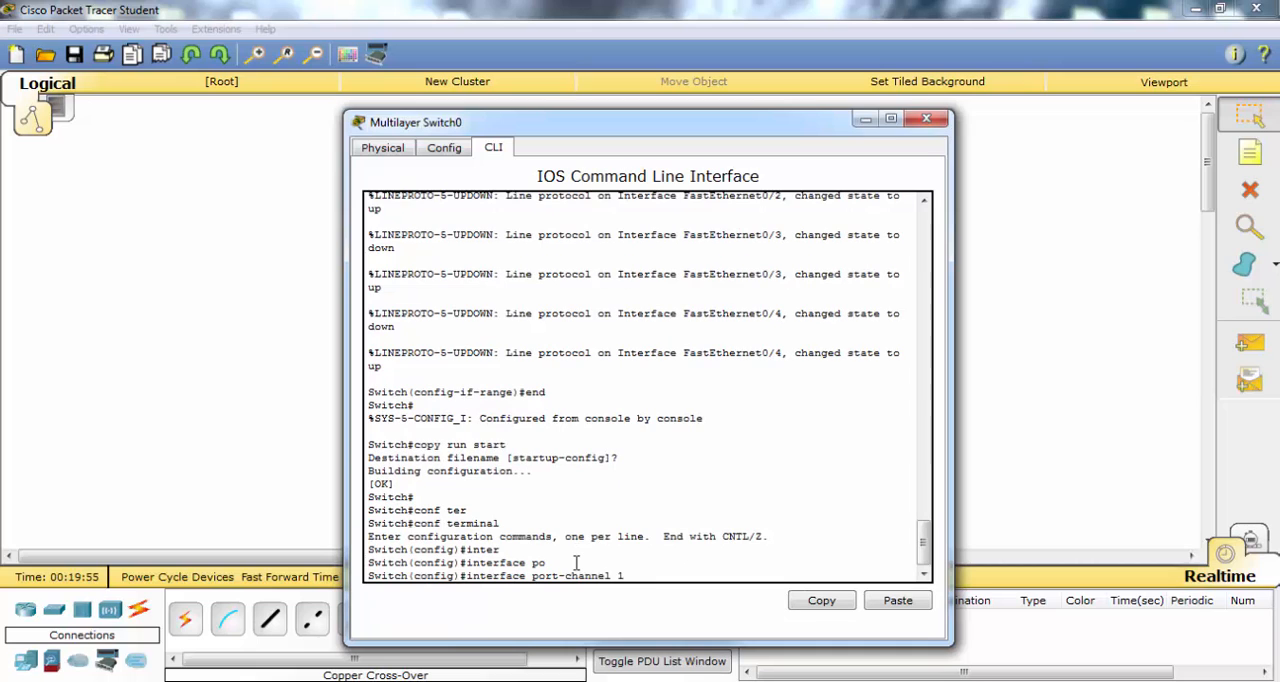
pyautogui.write('ip address')
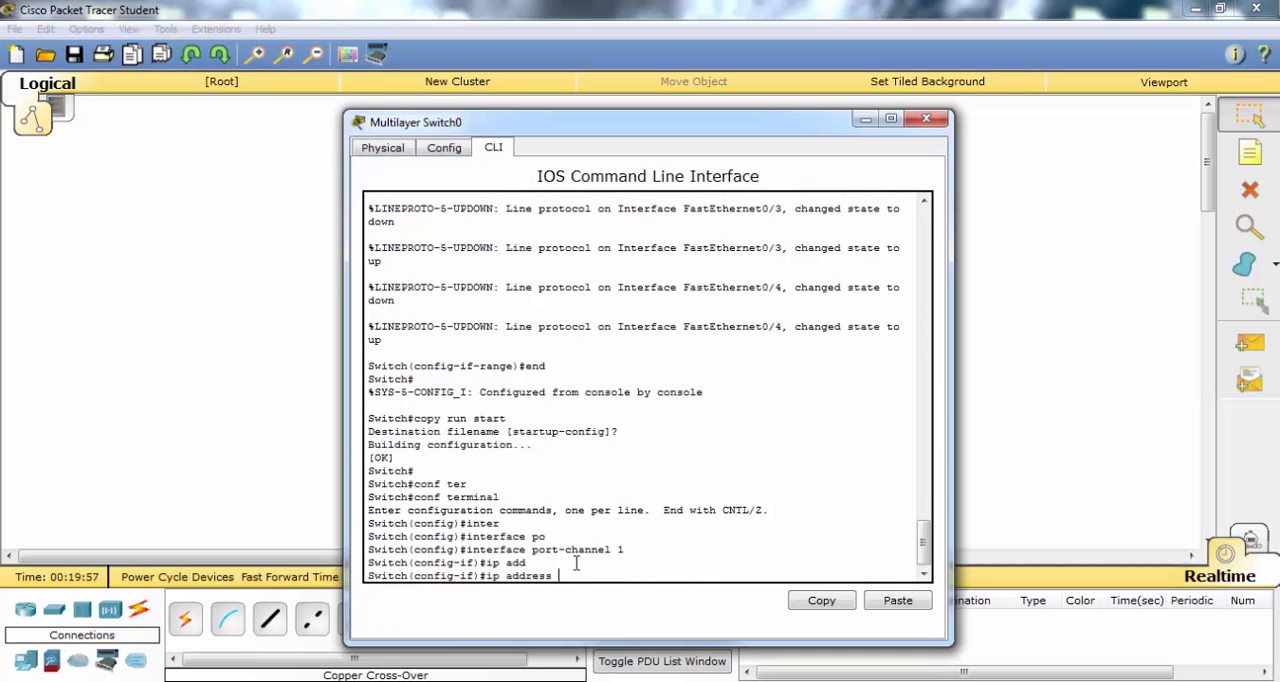
pyautogui.write('10.0.0.1')
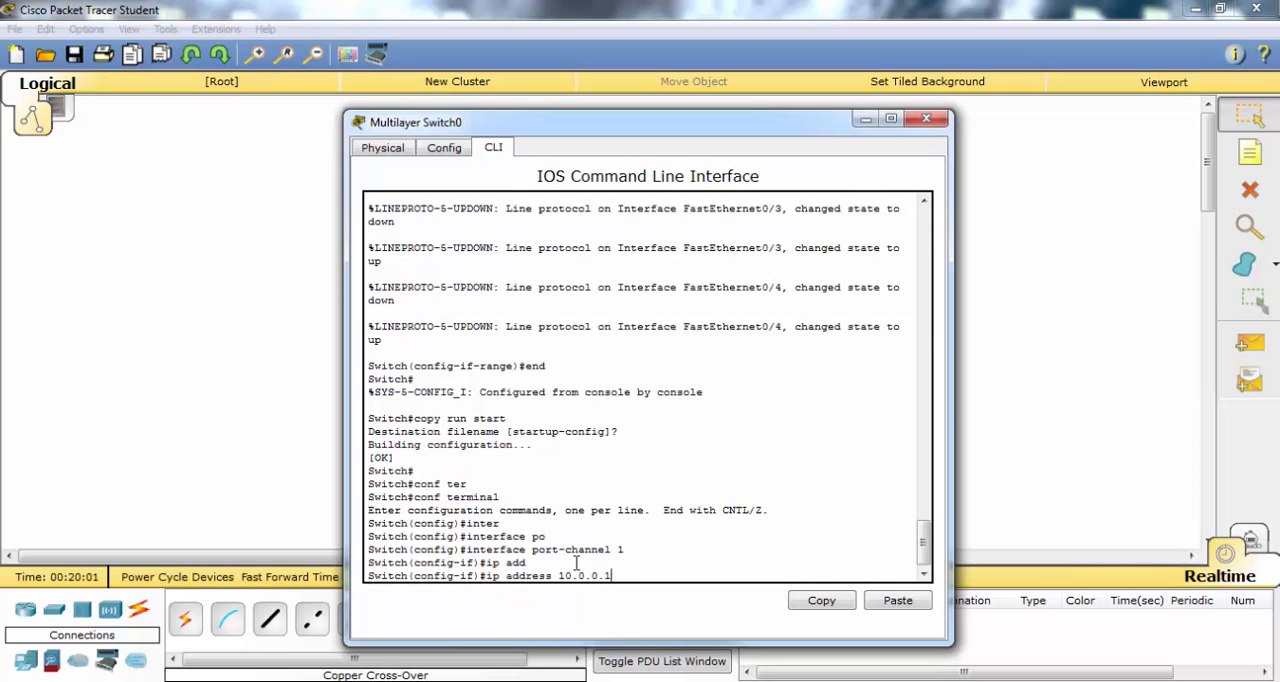
pyautogui.write('255.255.255.0')
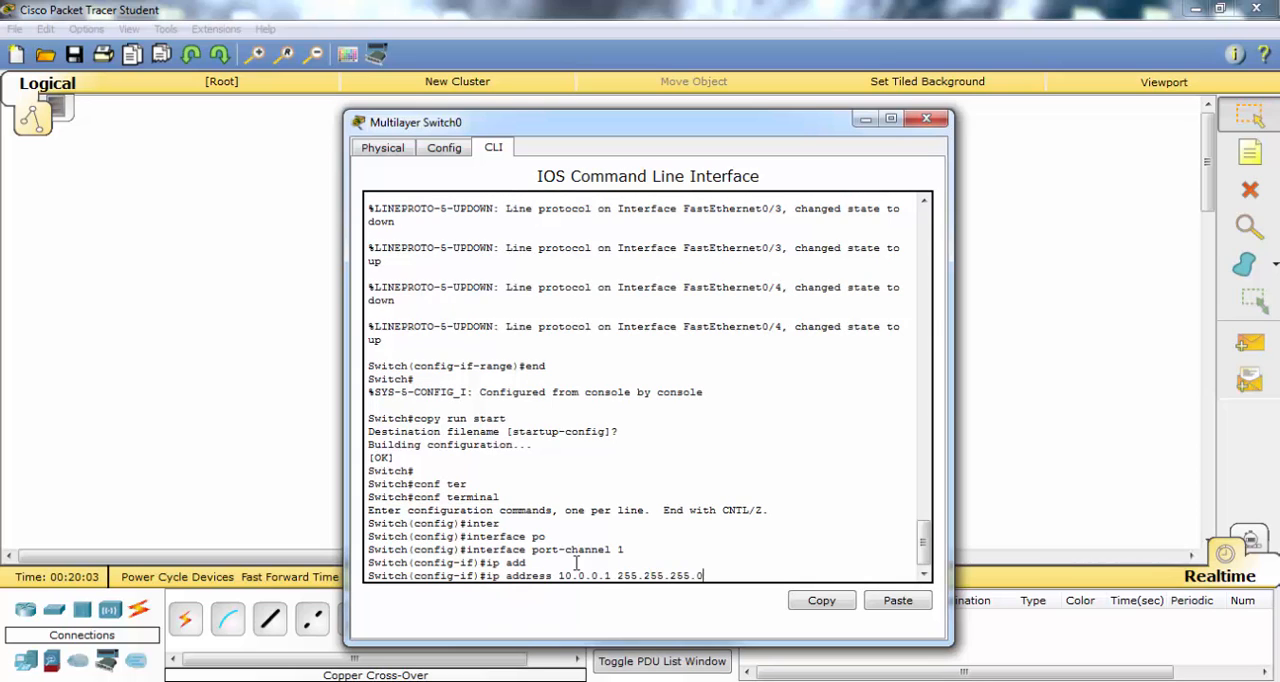
pyautogui.write('no shut')
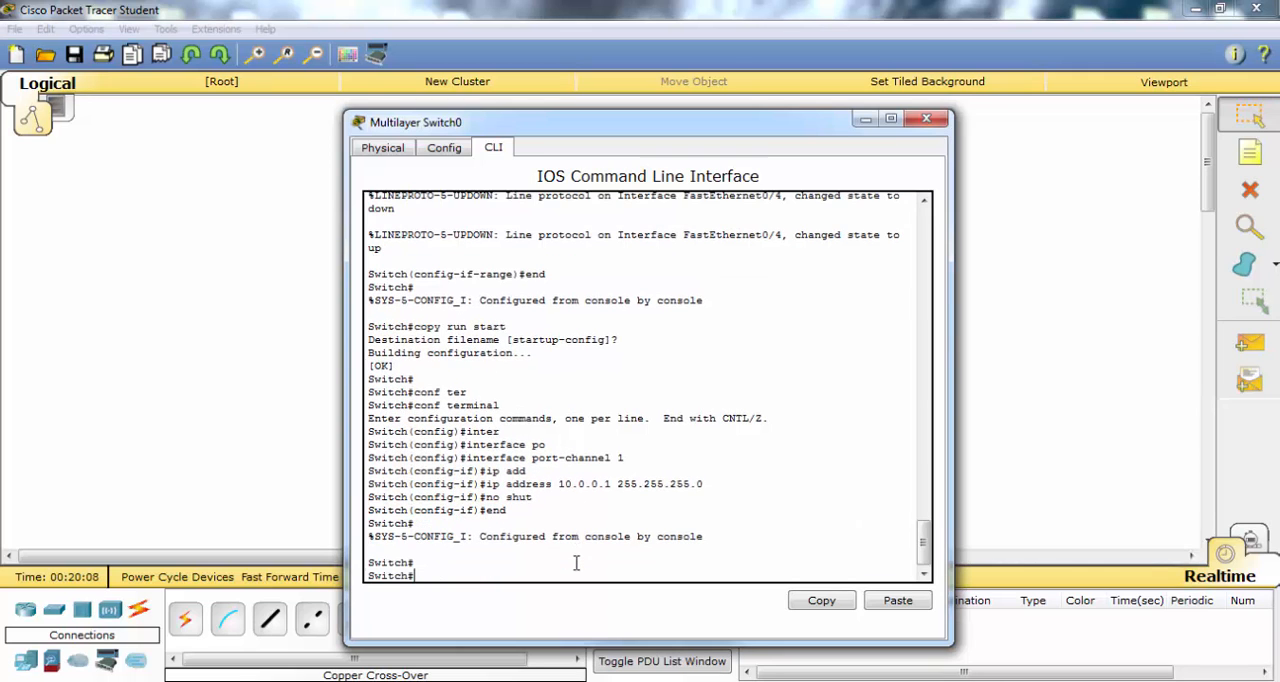
pyautogui.write('copy run start')
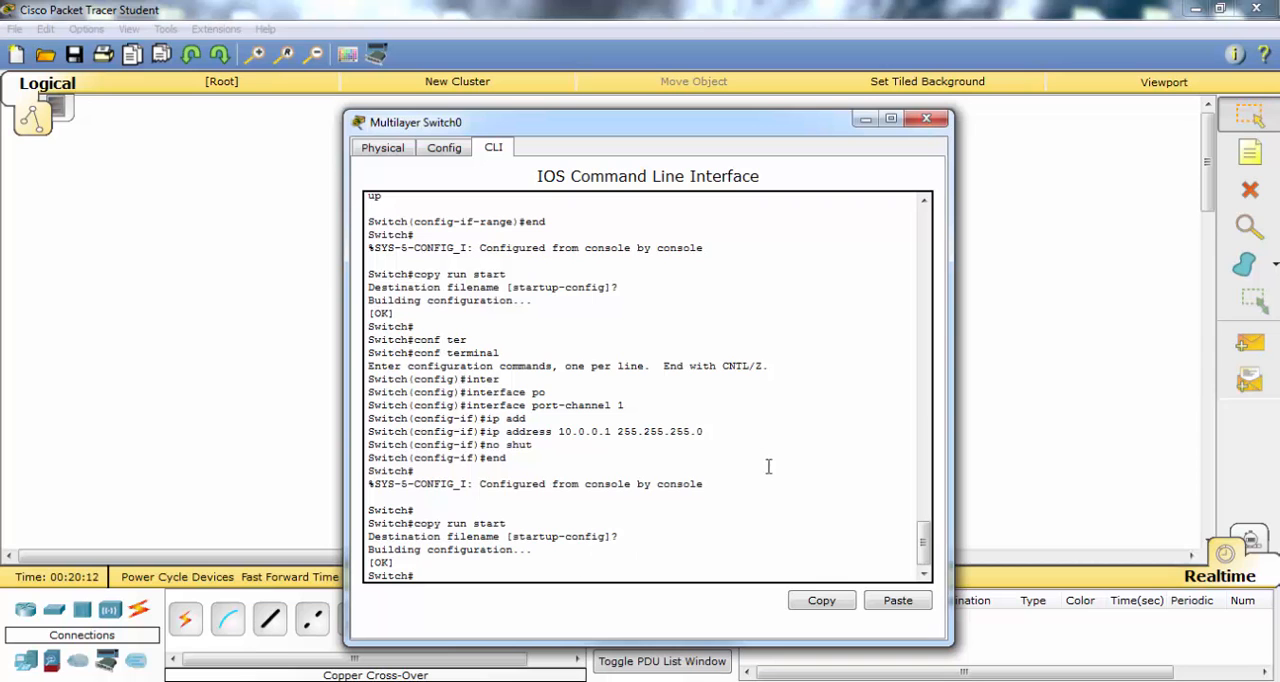
# On Switch1 make the four links routed ports and join channel-group 1 in passive mode
pyautogui.click(924, 120)
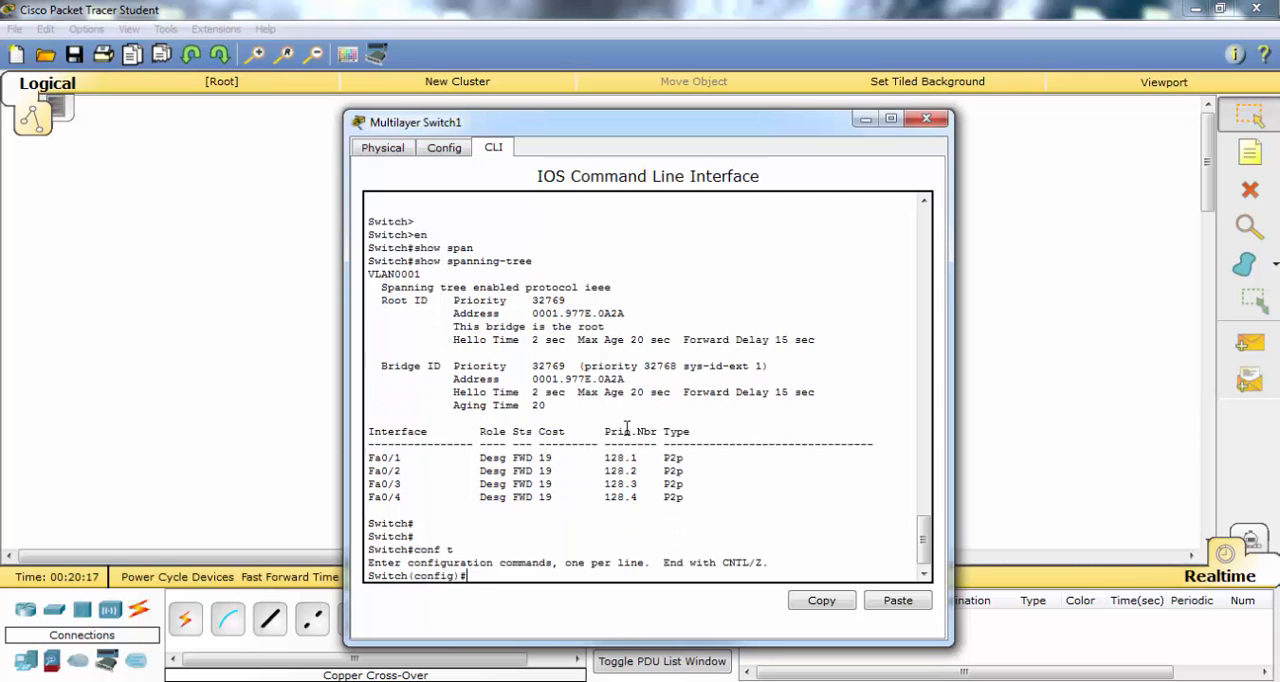
pyautogui.write('interface range fastEthernet 0/1-4')
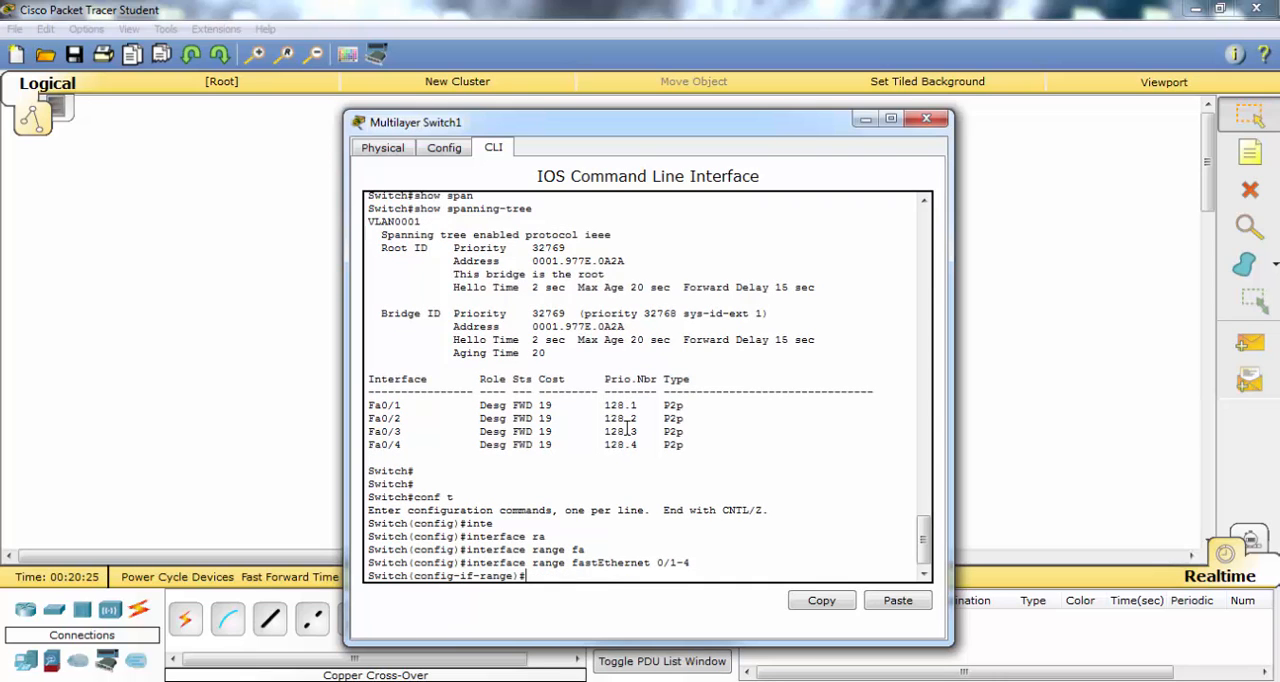
pyautogui.write('no switchport')
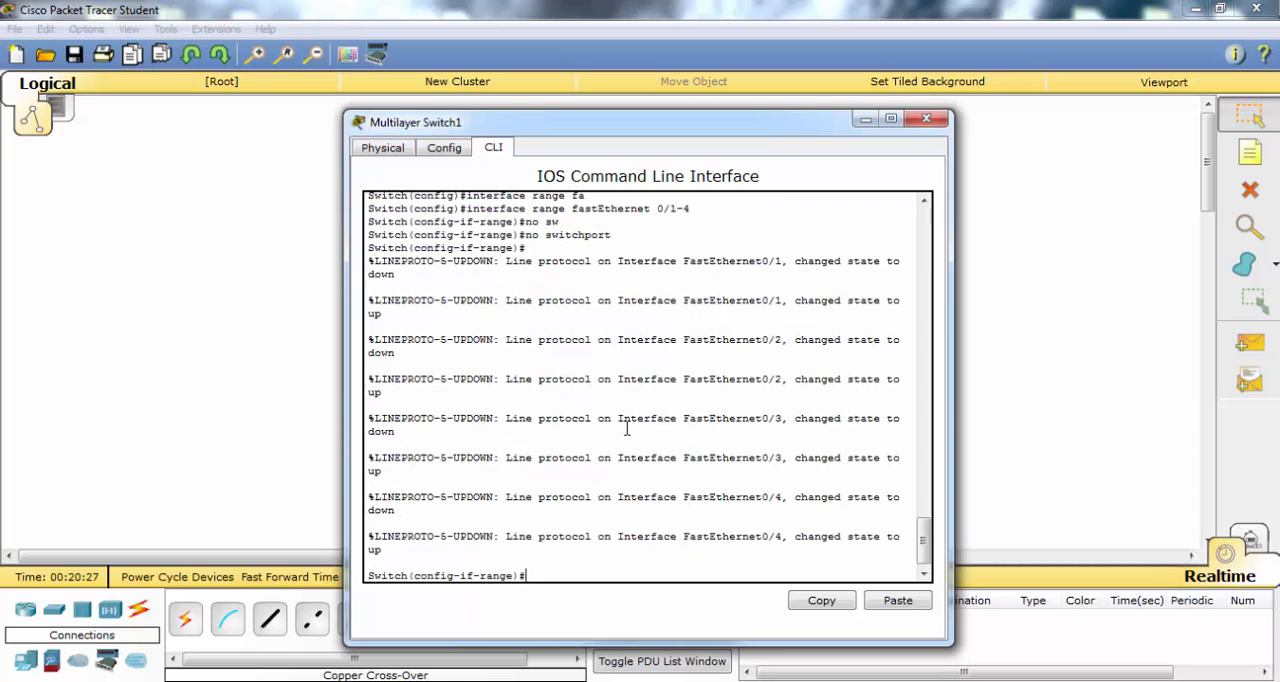
pyautogui.write('no')
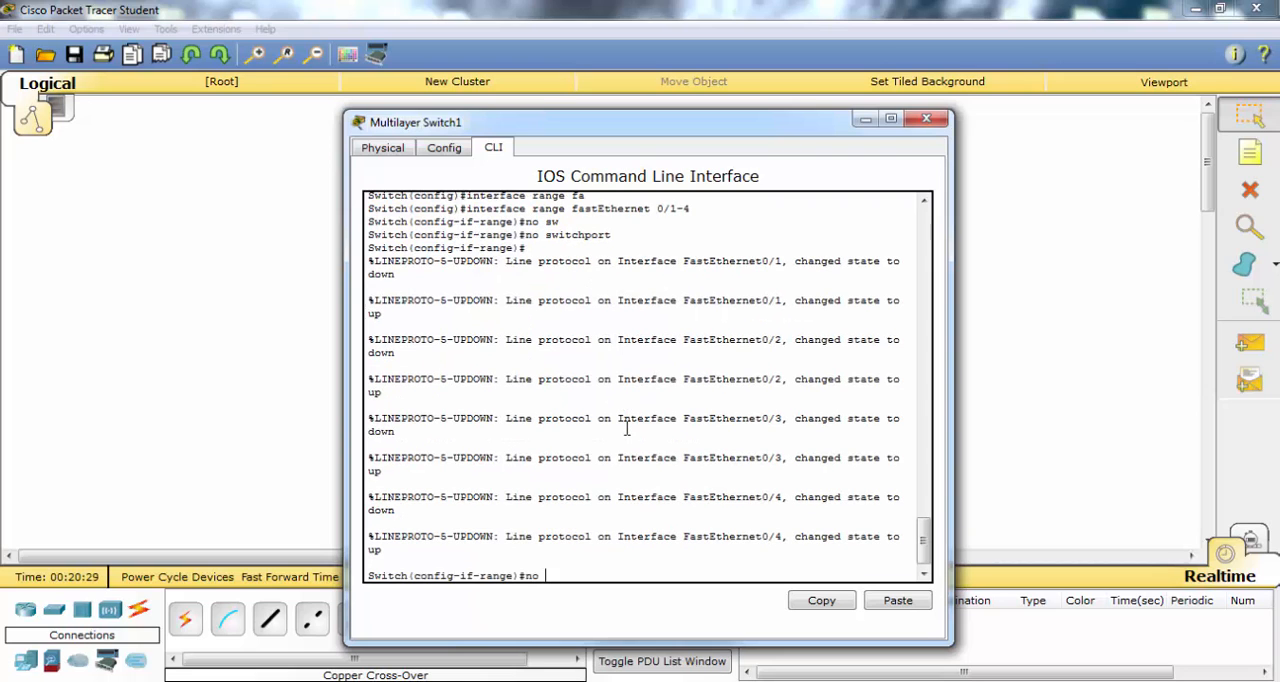
pyautogui.write('no ip address')
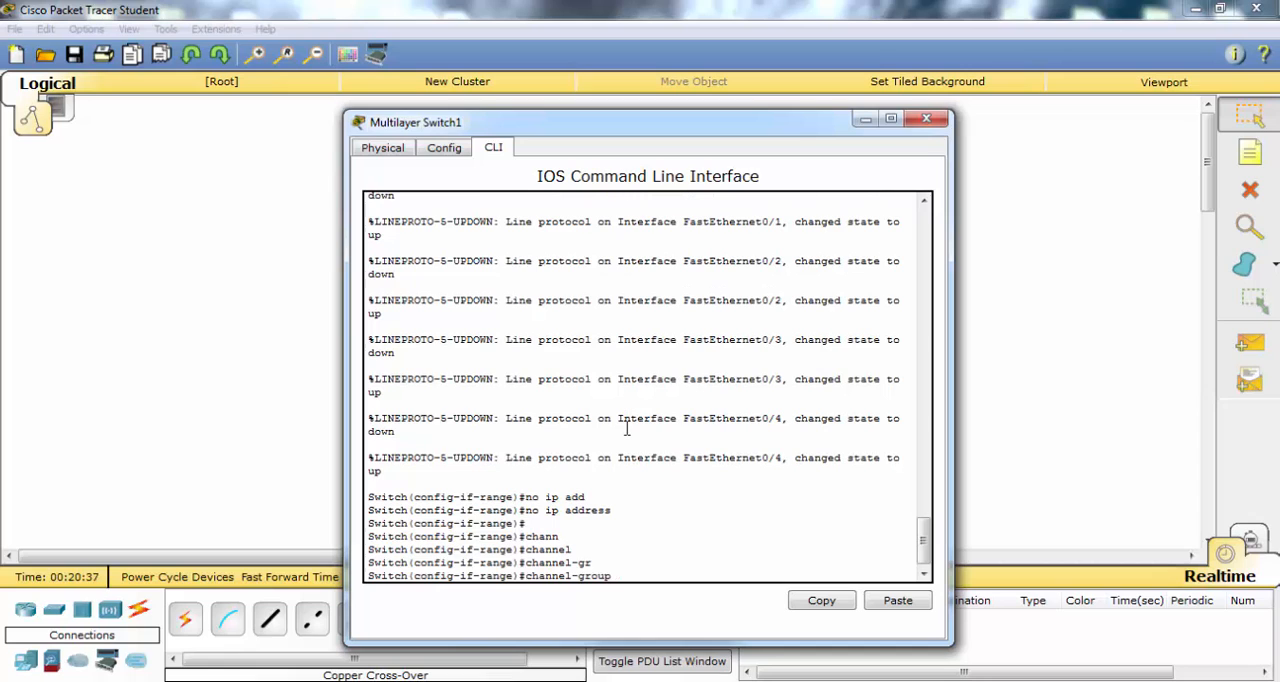
pyautogui.write('1')
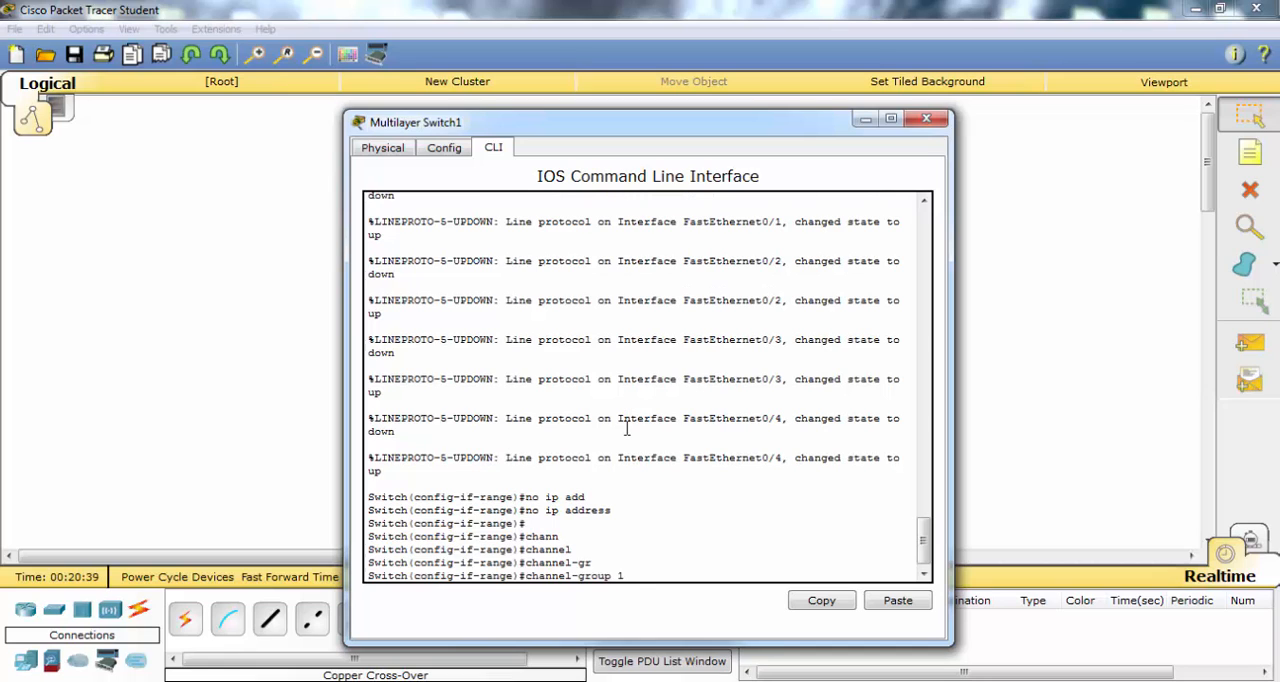
pyautogui.write('mode')
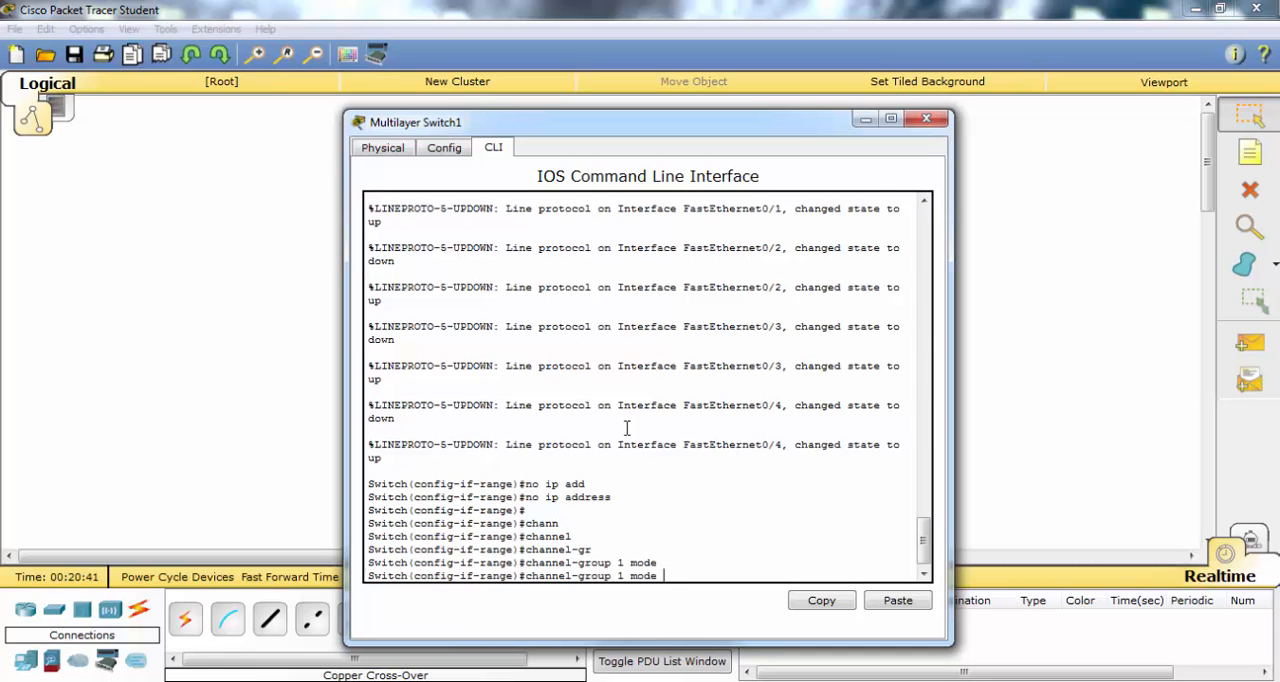
pyautogui.write('passiv')
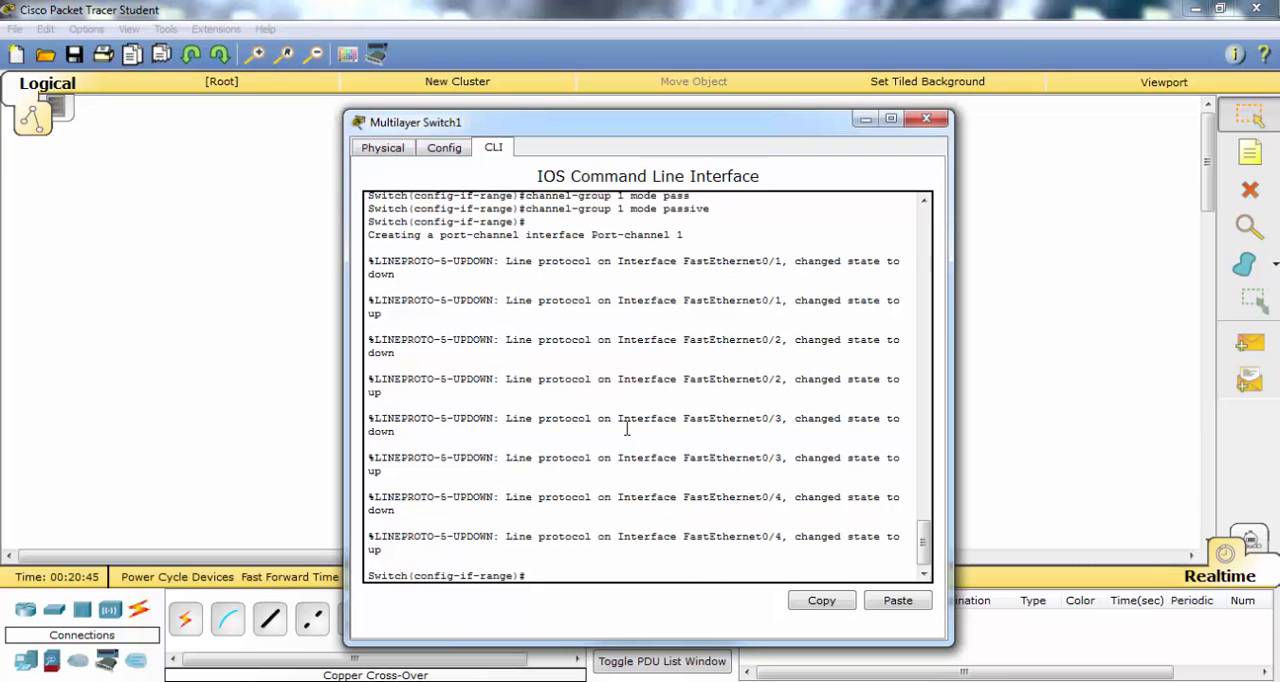
pyautogui.write('exit')
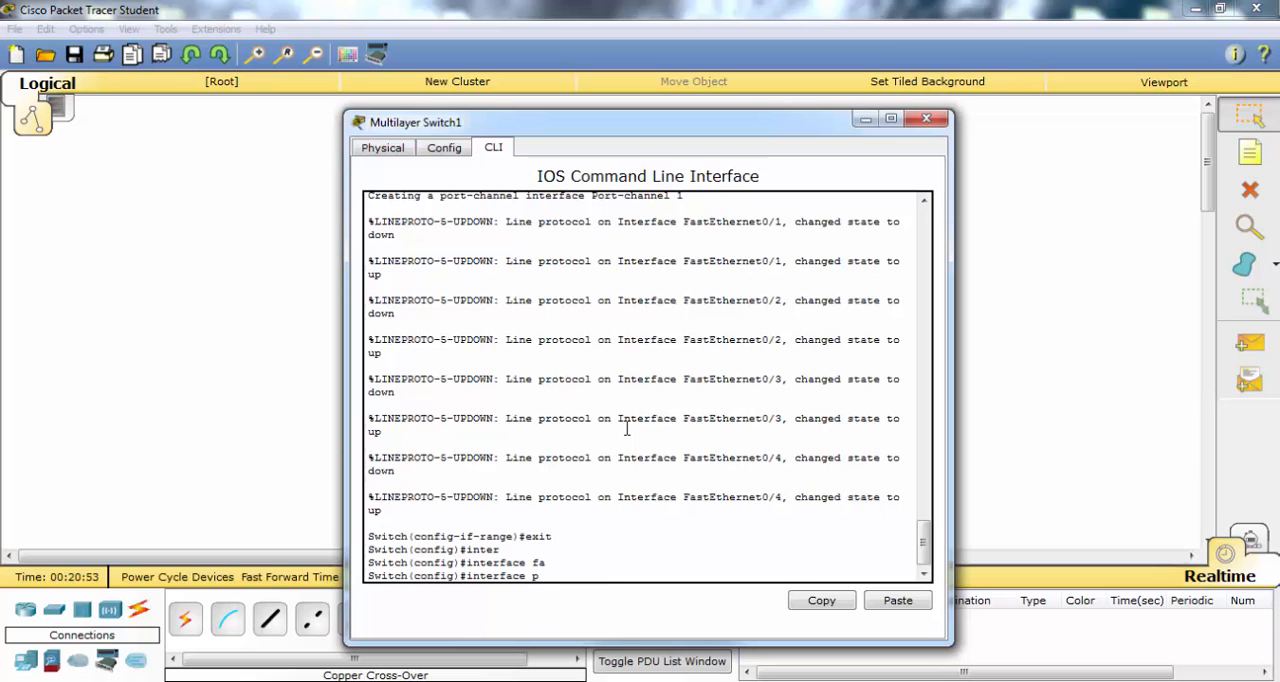
# Address Port-channel 1 as 10.0.0.2 255.255.255.0 and save the configuration
pyautogui.write('interface port-channel 1')
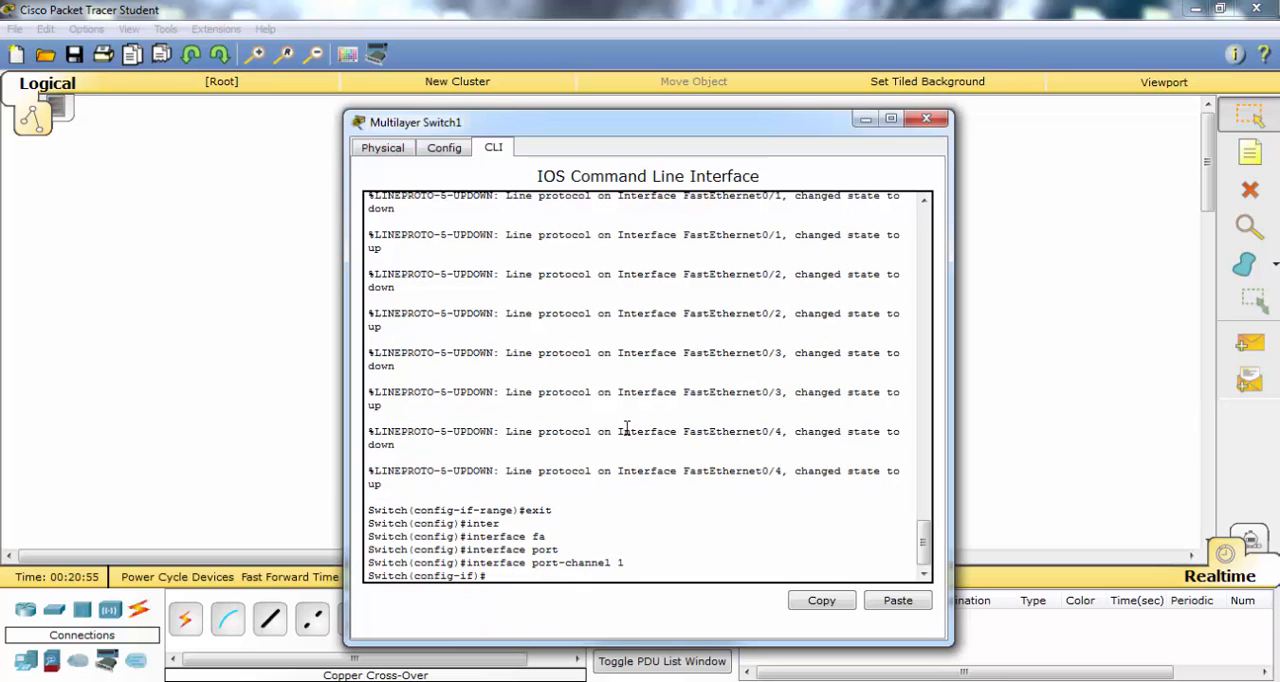
pyautogui.write('ip address 10.0.0.2 255.255.255.0')
pyautogui.write('en')
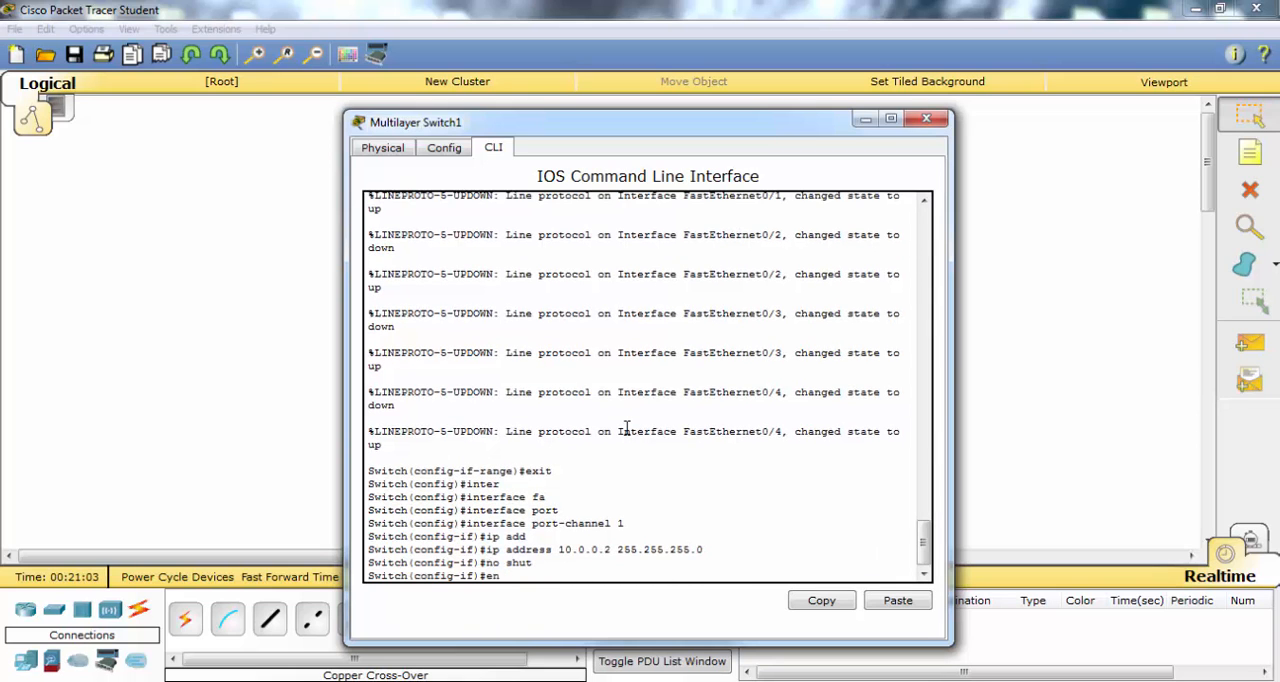
pyautogui.write('copy run start')
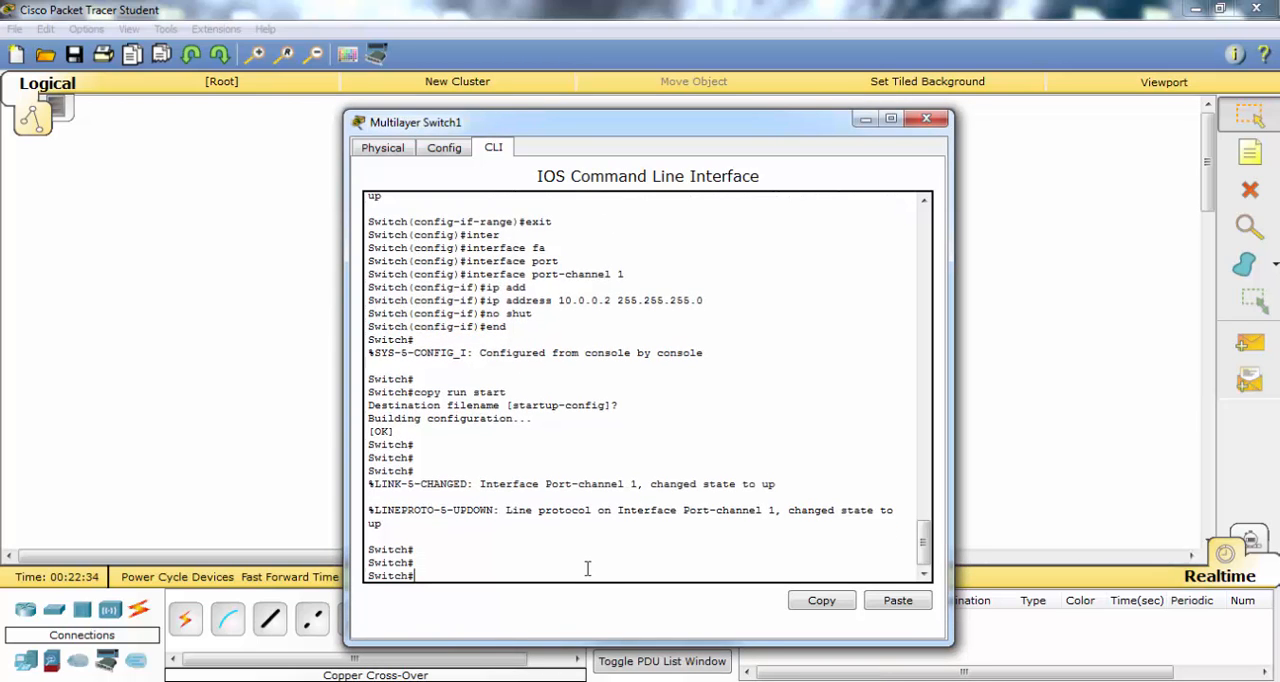
# Run show etherchannel port-channel, summary and load-balance on Switch1
pyautogui.write('show etherchannel')
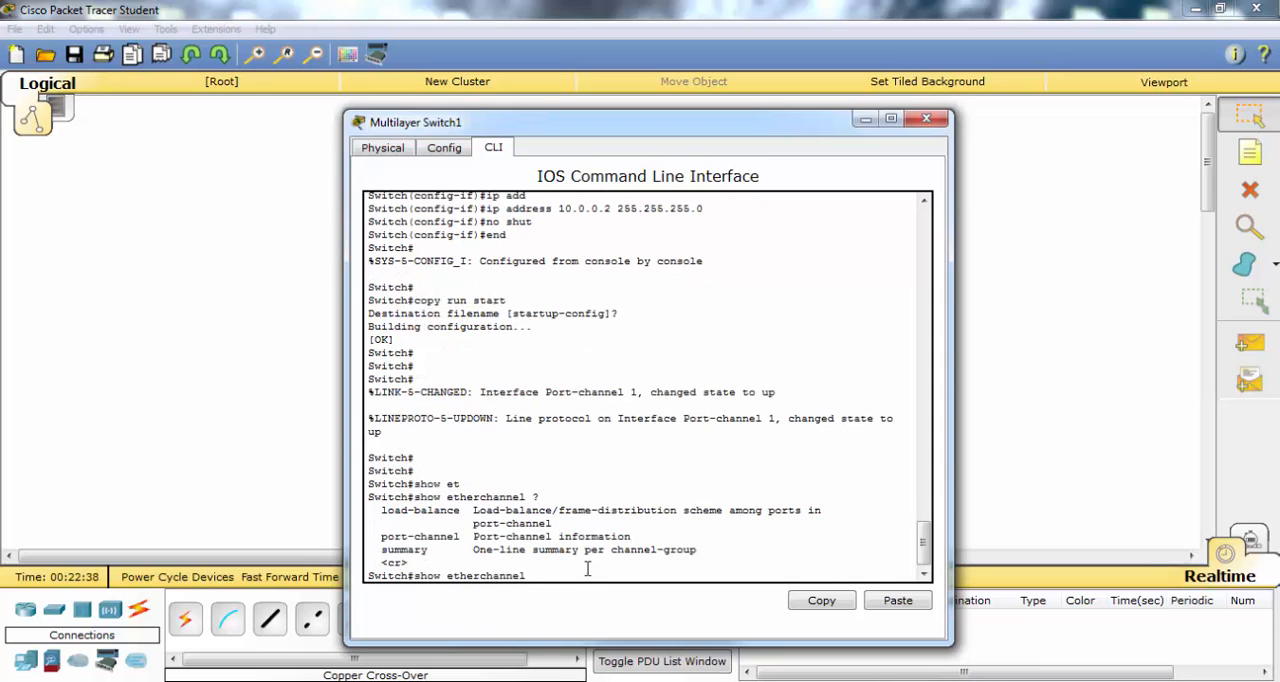
pyautogui.write('port-channel')
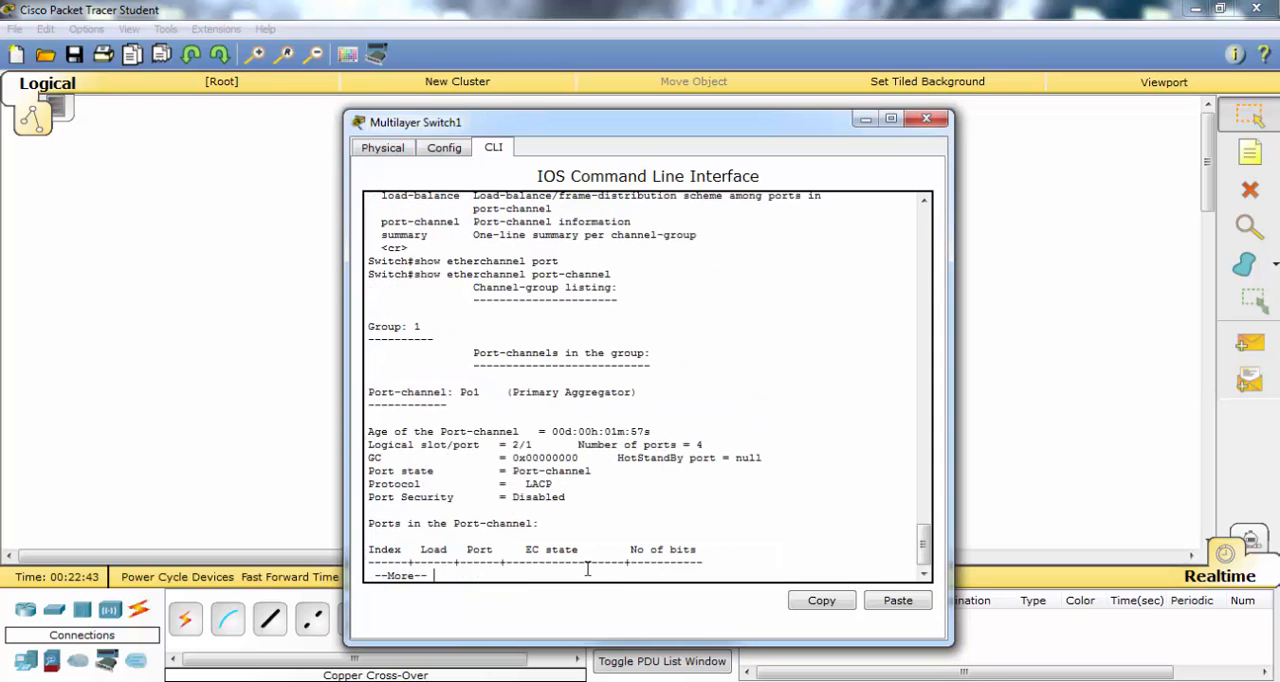
pyautogui.press('space')
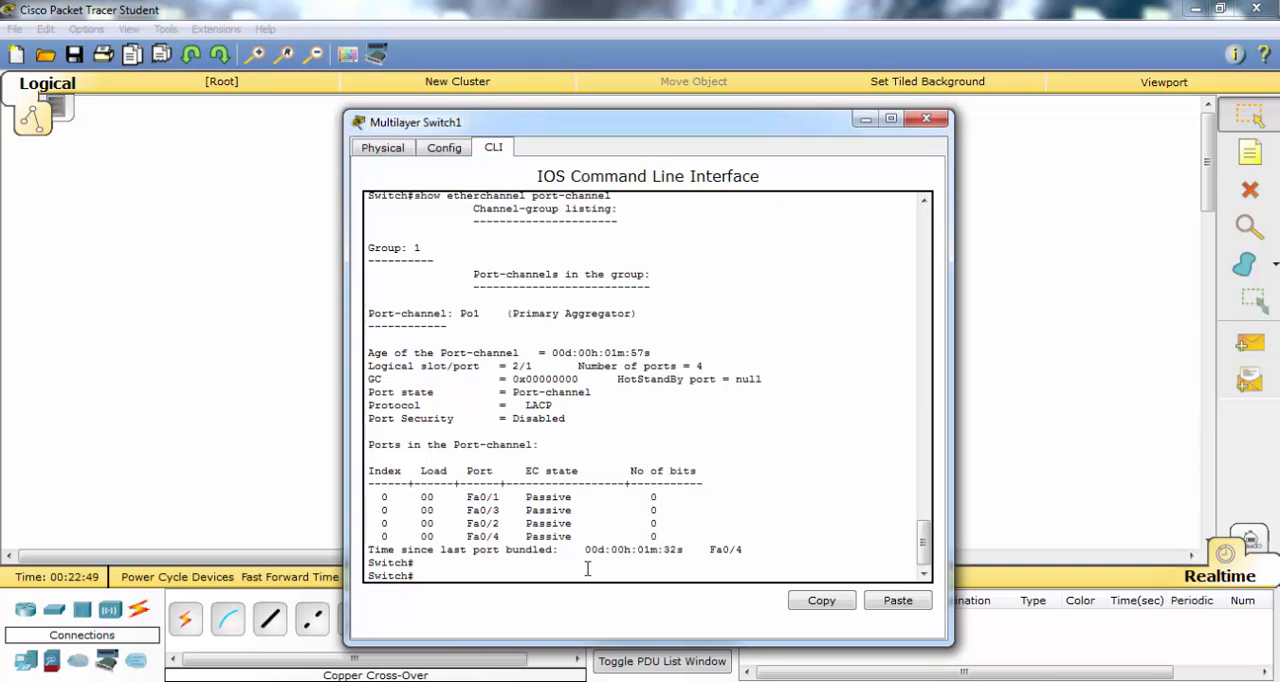
pyautogui.write('show etherchannel summary')
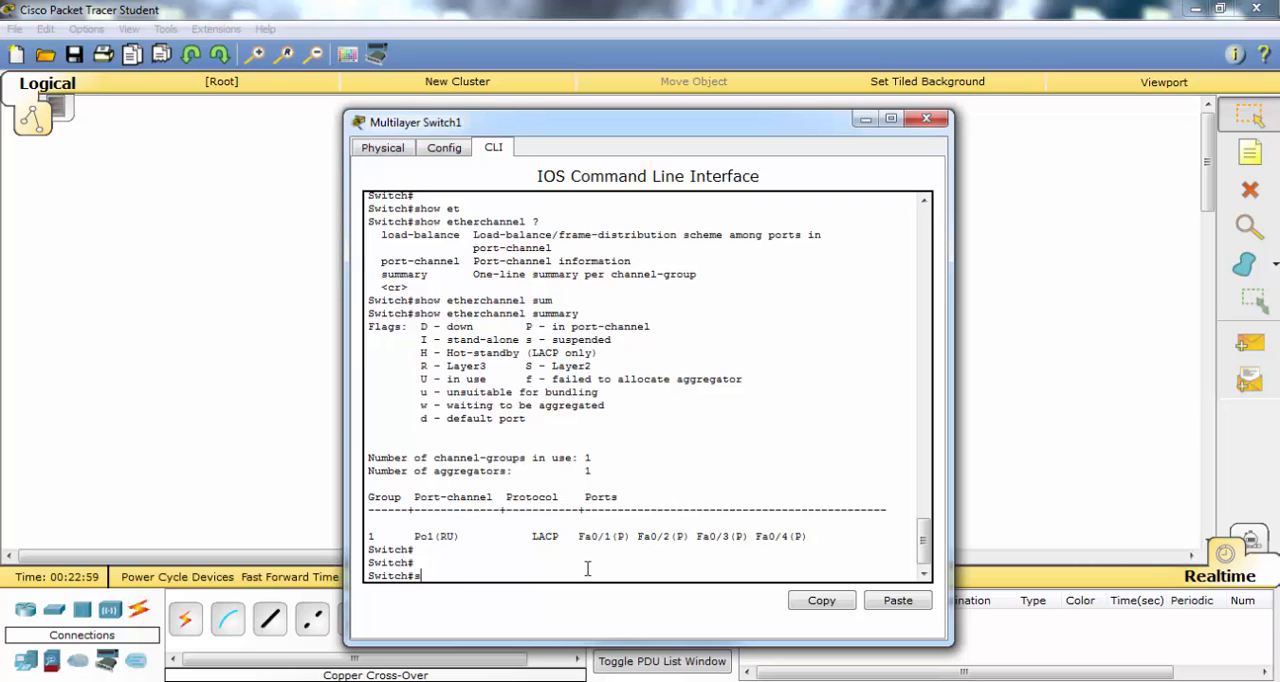
pyautogui.write('show etherchannel load-balance')
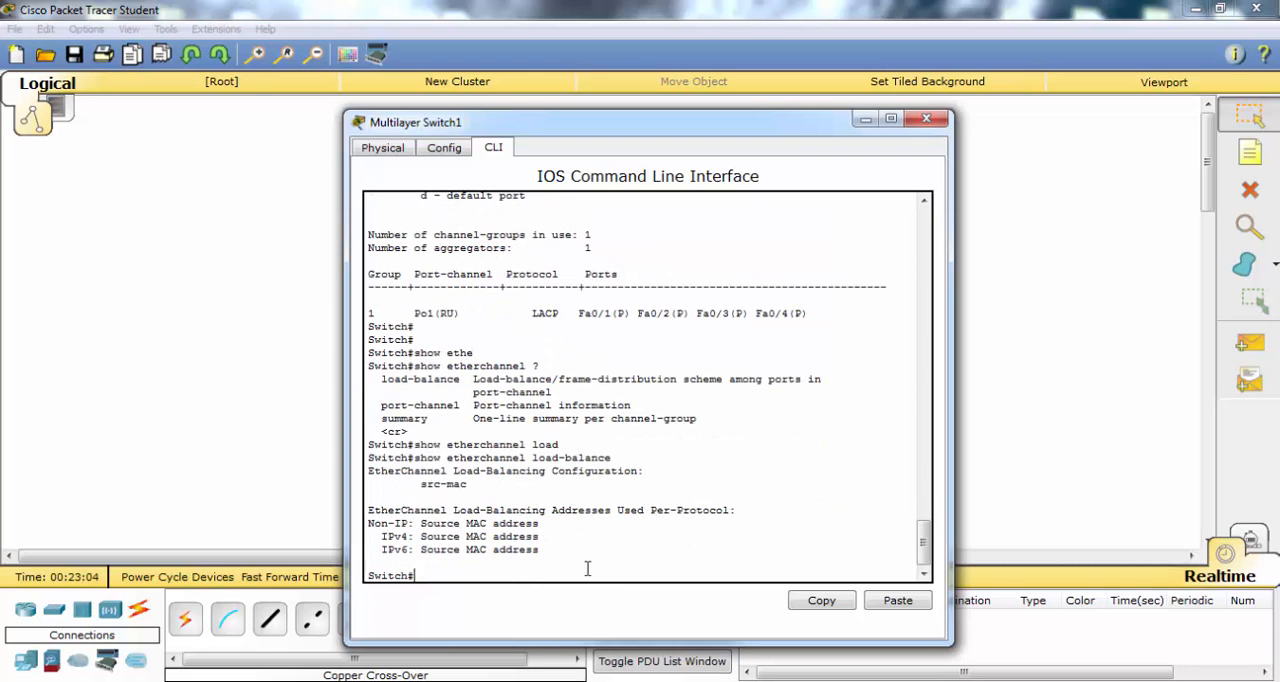
# On Switch0 run show etherchannel, show ip interface brief and ping 10.0.0.2
pyautogui.click(924, 120)
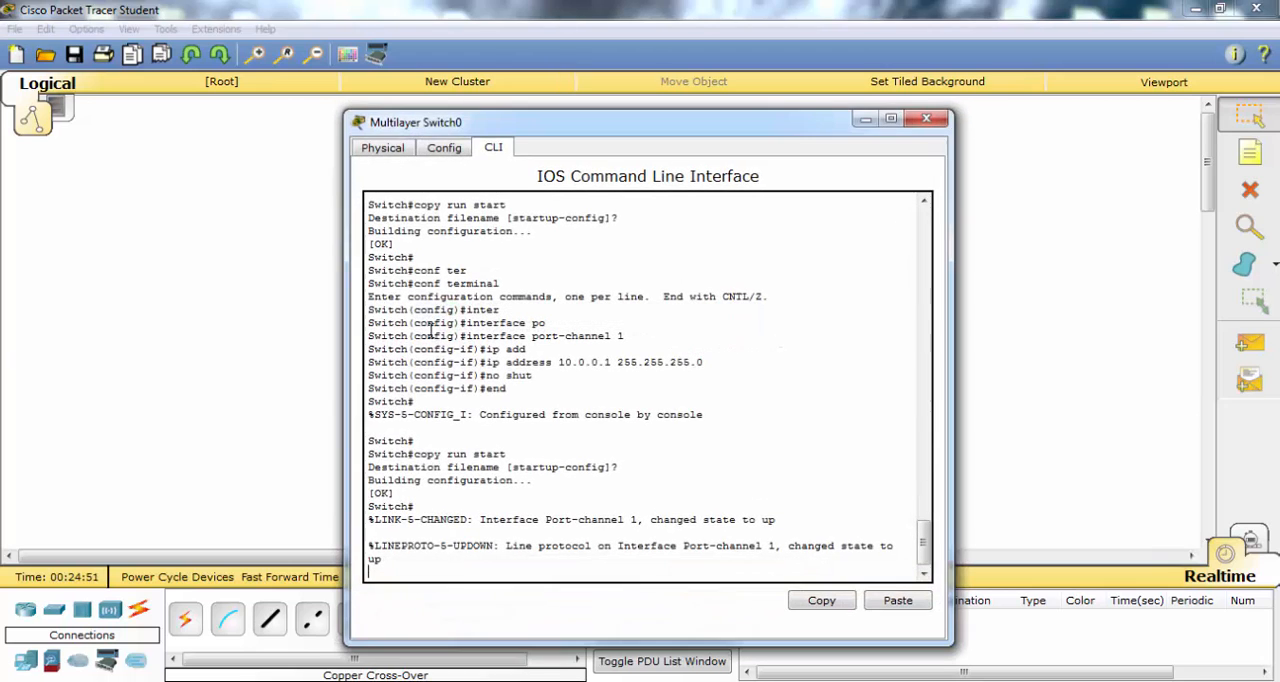
pyautogui.write('show etherchannel')
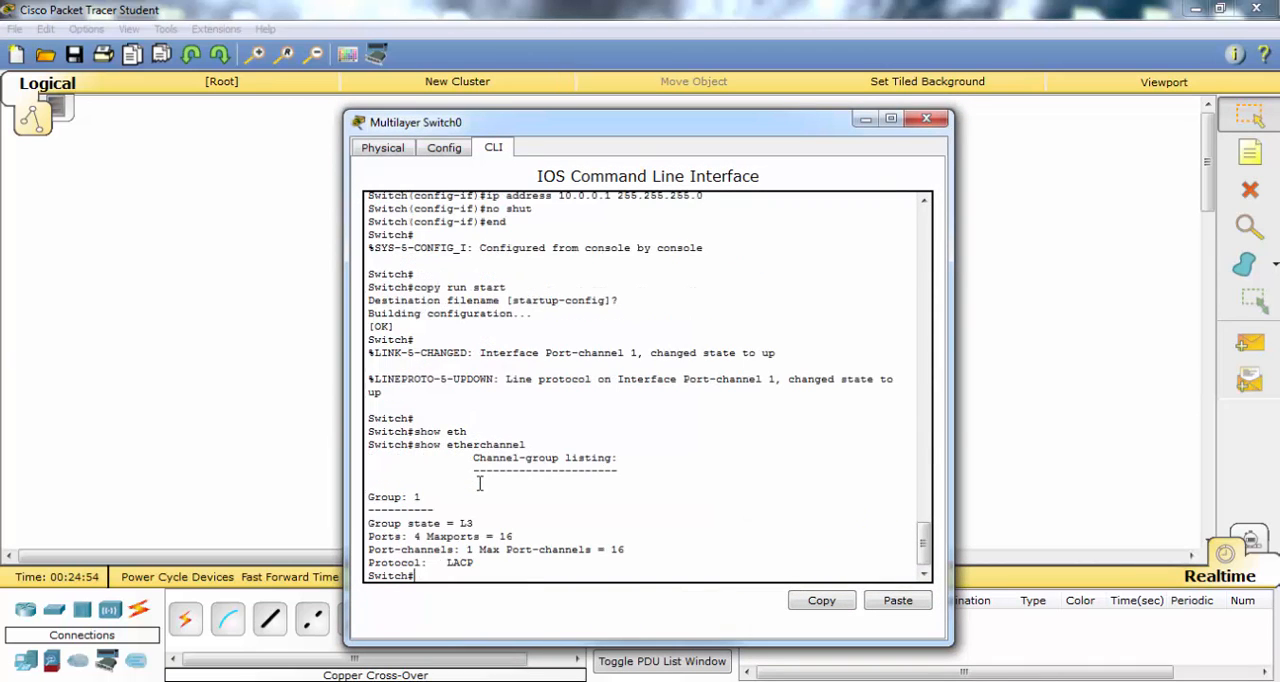
pyautogui.write('show etherchannel')
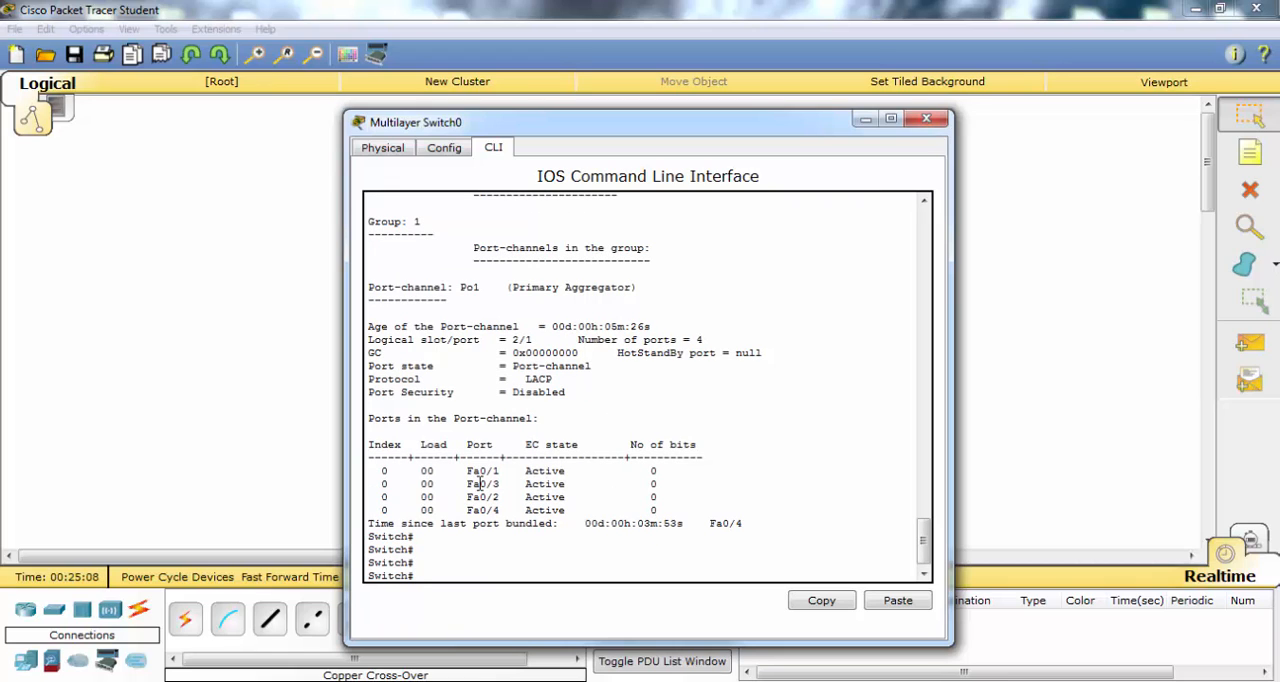
pyautogui.write('sho')
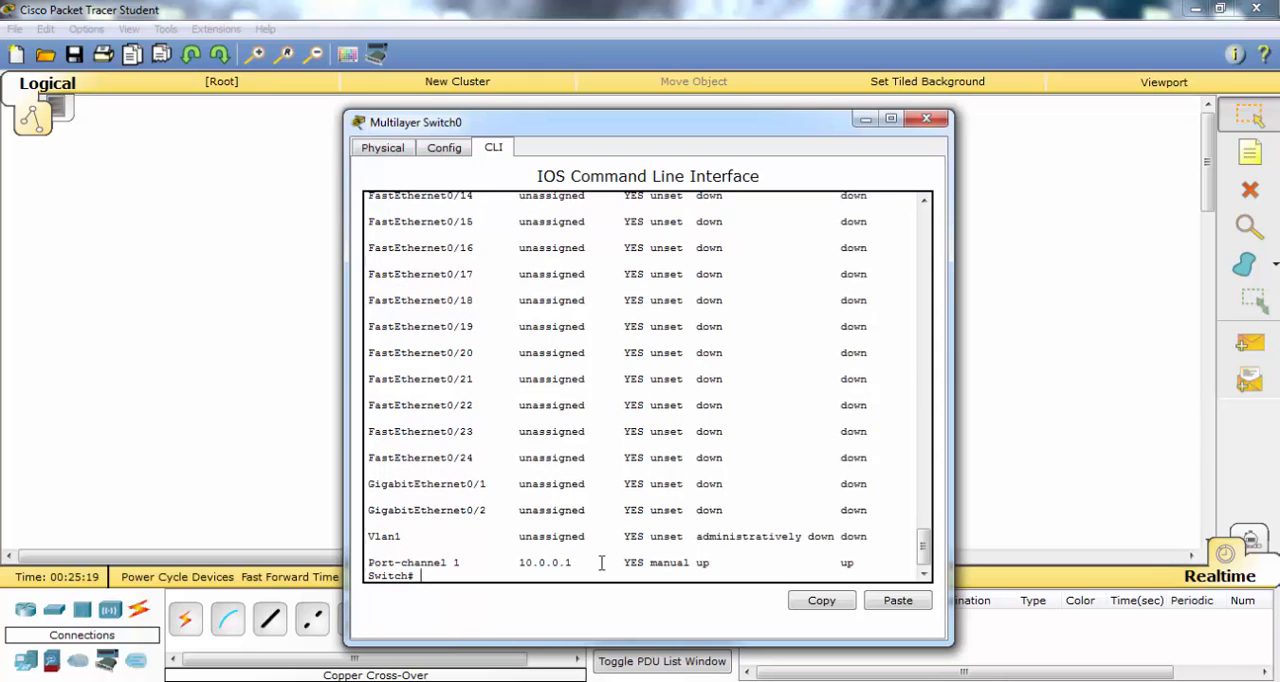
pyautogui.write('ping 10.0.0.2')
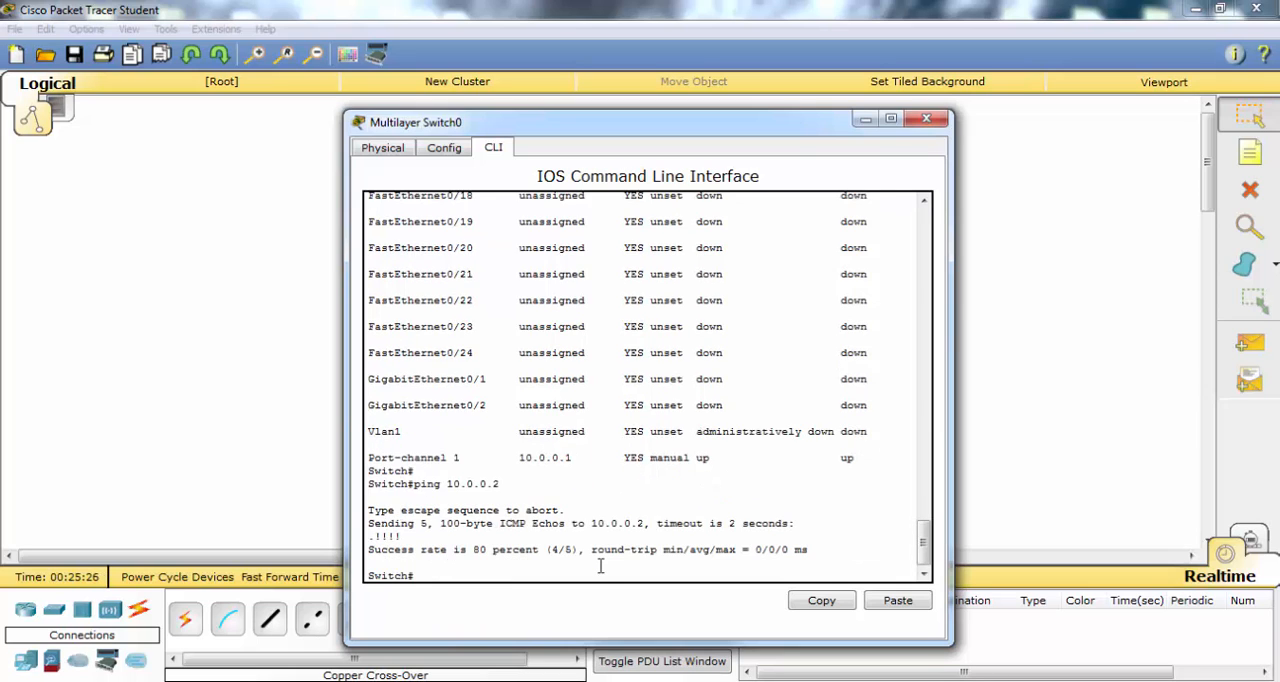
pyautogui.moveTo(580, 124)
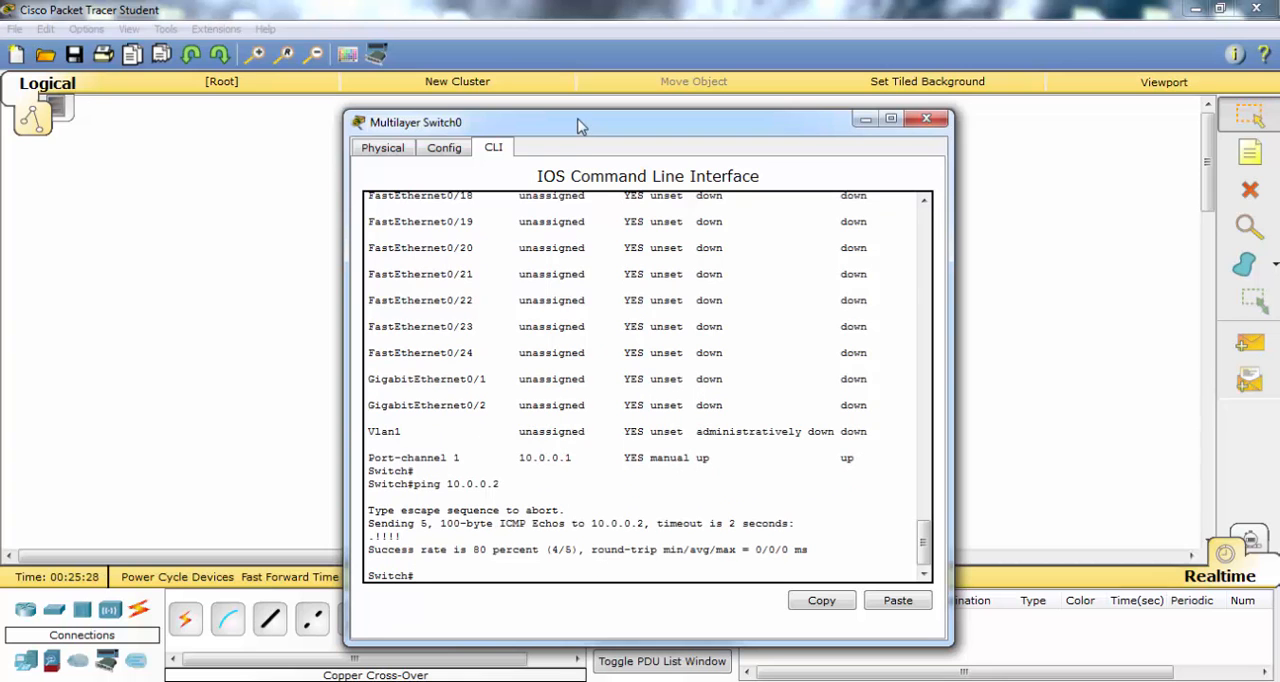
# Move the console aside and close it to reveal the four green links
pyautogui.moveTo(580, 122); pyautogui.dragTo(1036, 84)
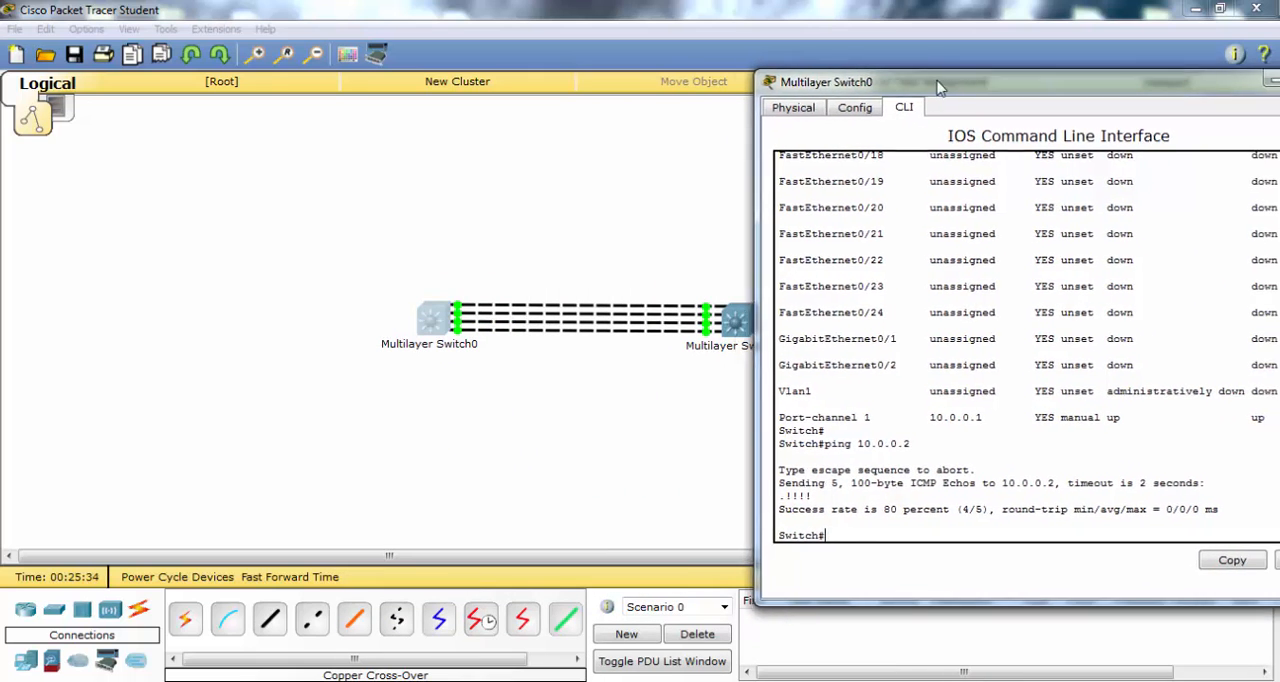
pyautogui.click(1272, 80)
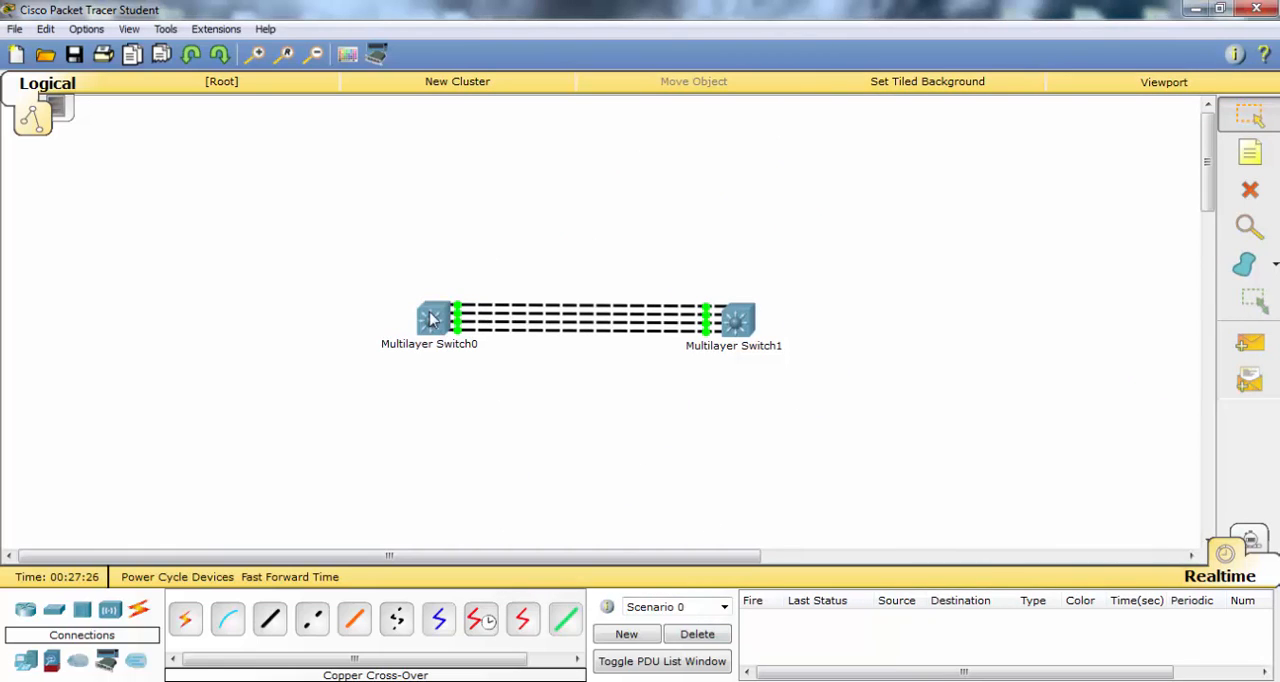
# On Switch0 fa0/1-4 remove channel-group 1 mode active and apply channel-group 1 mode desirable
pyautogui.click(428, 318)
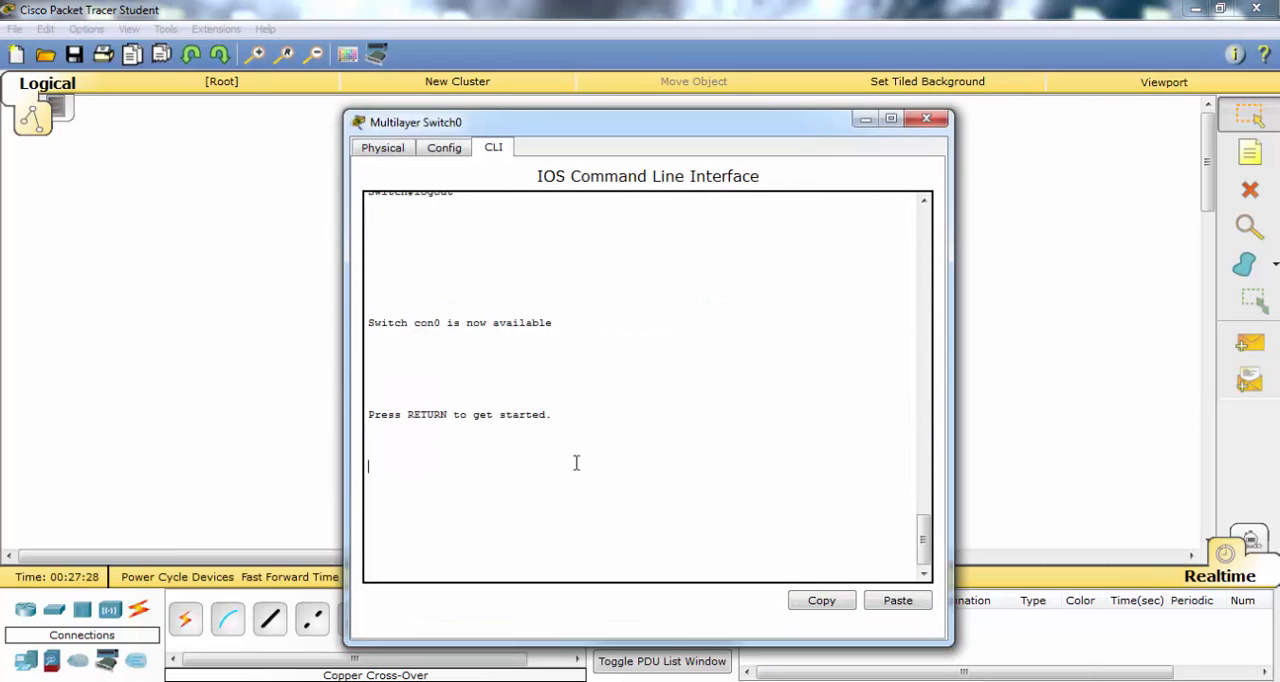
pyautogui.press('Return')
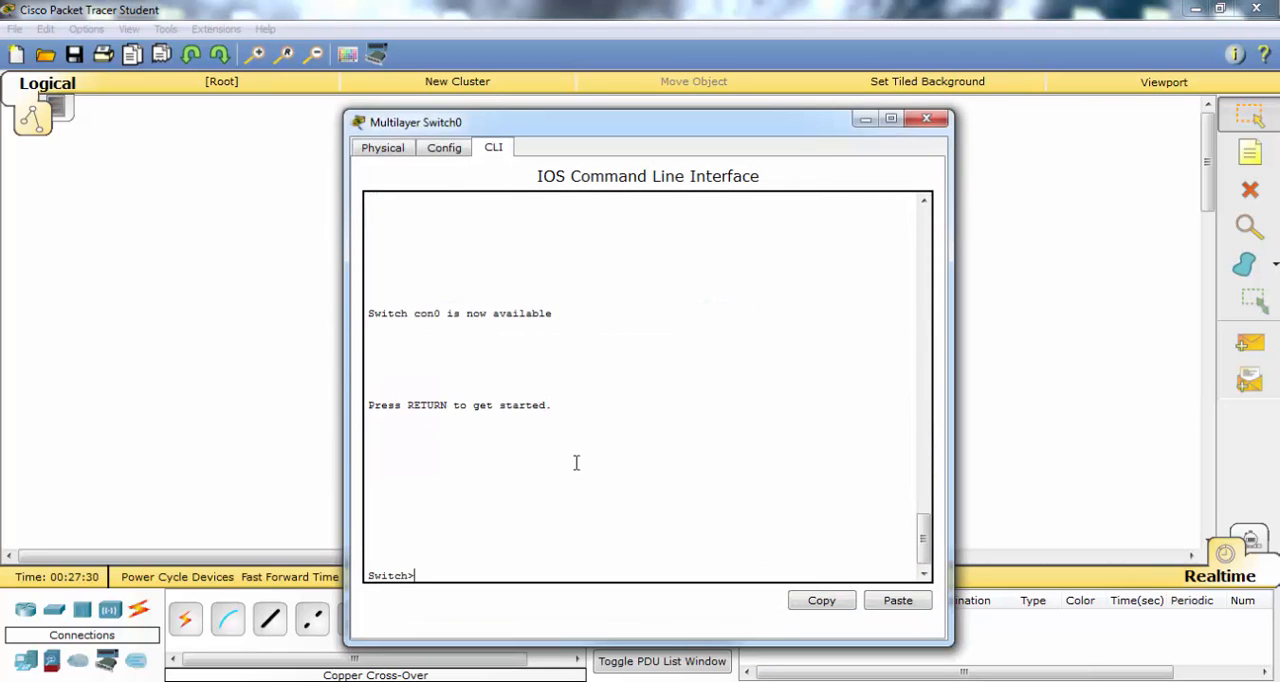
pyautogui.write('conf ter')
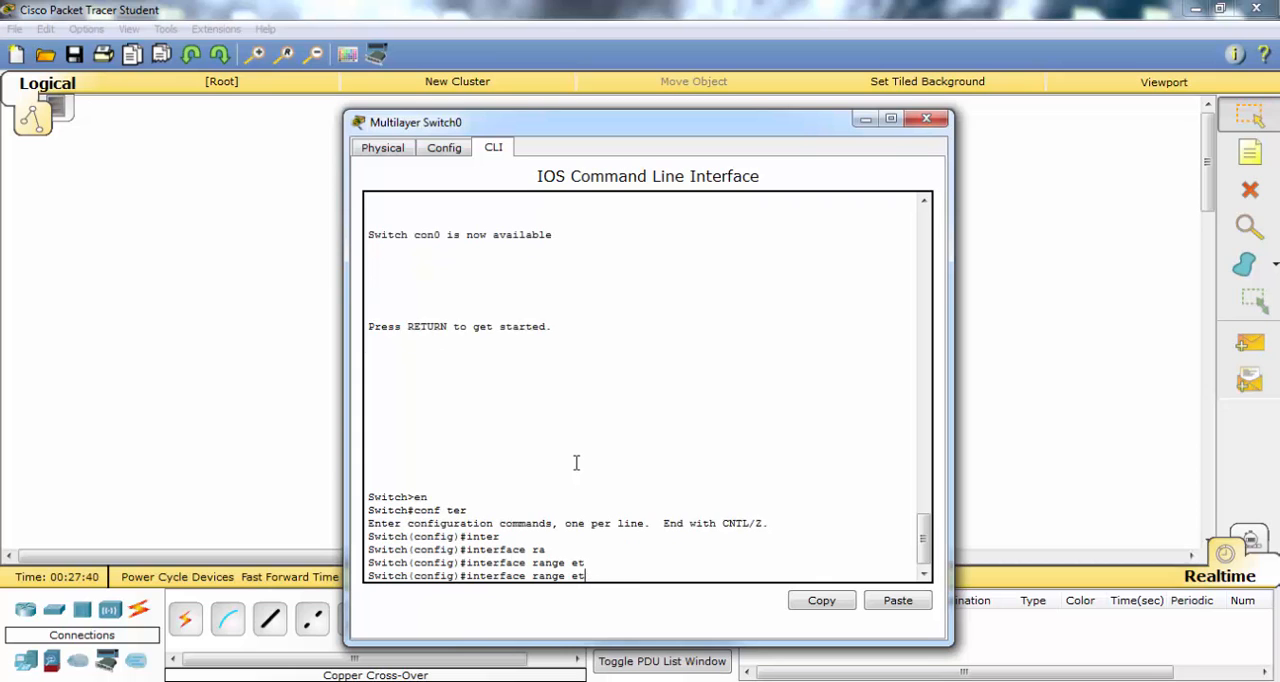
pyautogui.write('fastEthernet 0/1-4')
pyautogui.write('channel-group')
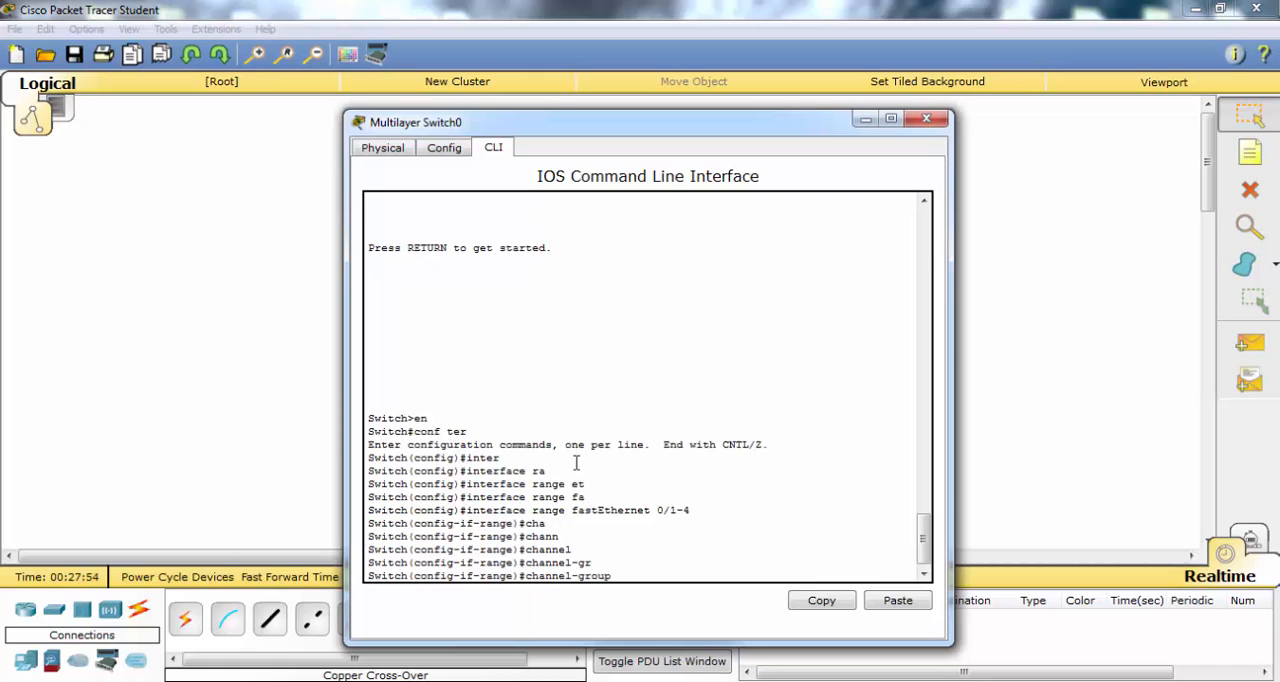
pyautogui.write('1')
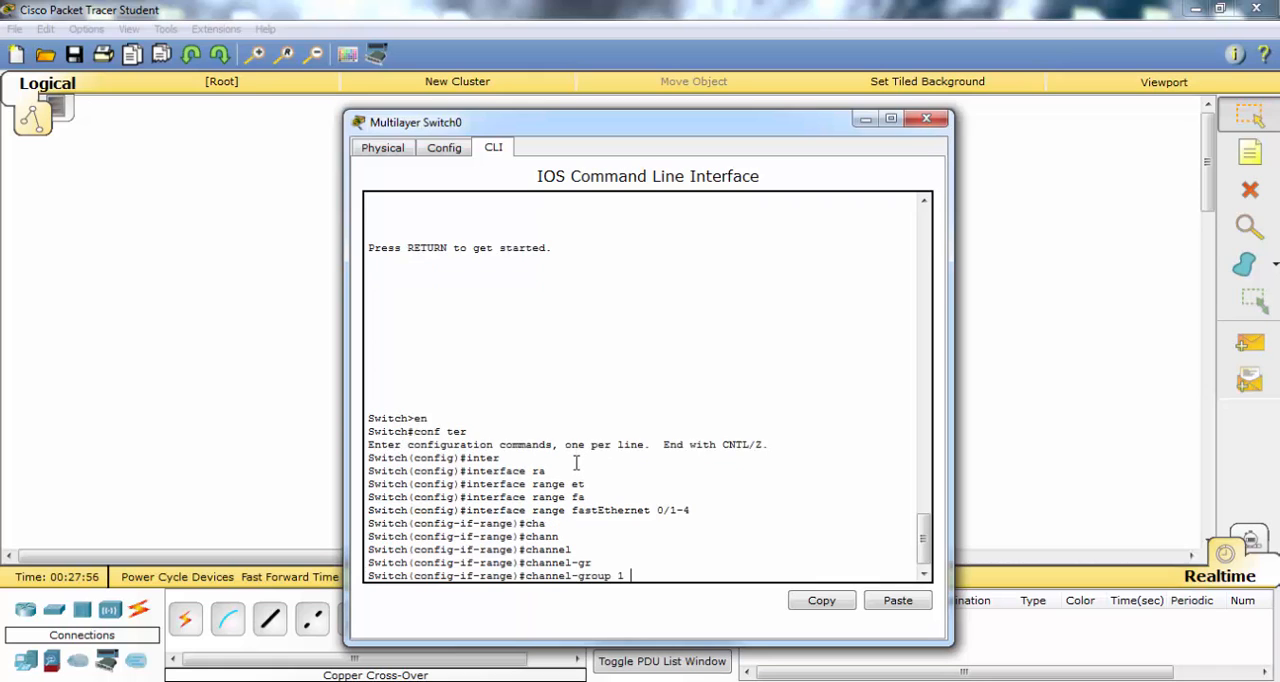
pyautogui.write('mode')
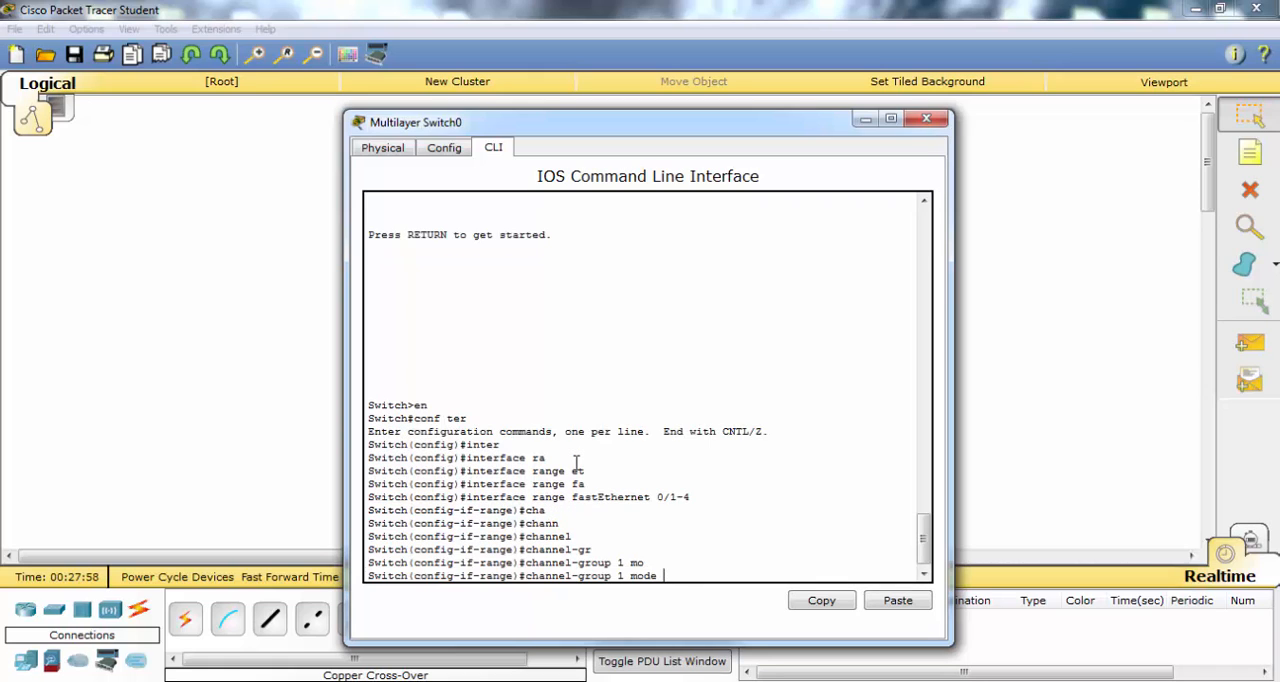
pyautogui.write('de')
pyautogui.write('no channel-group 1')
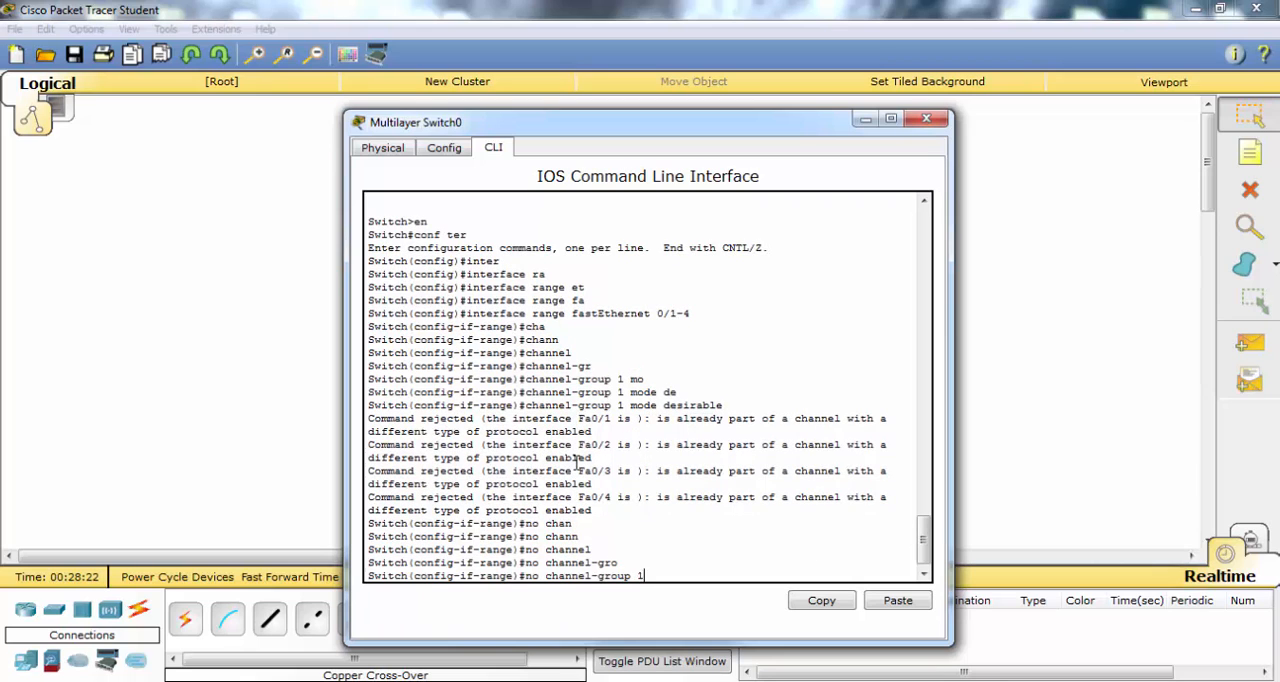
pyautogui.write('mode active')
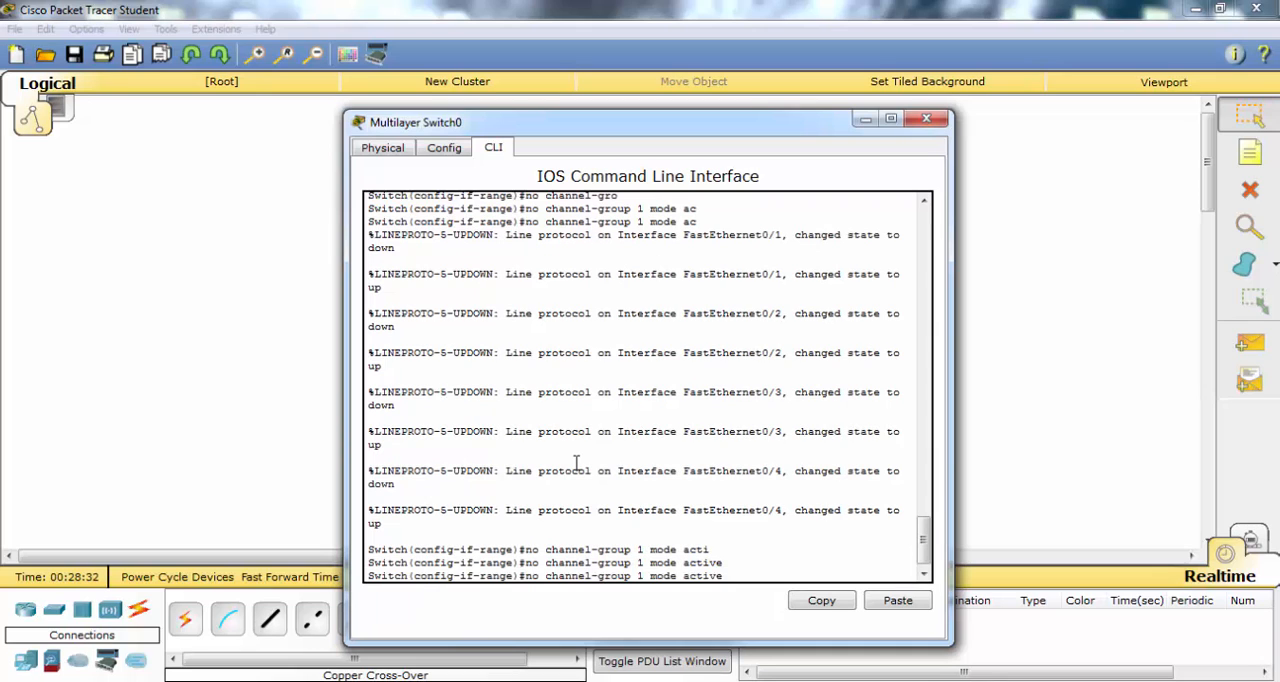
pyautogui.write('channel-group 1 mode desirable')
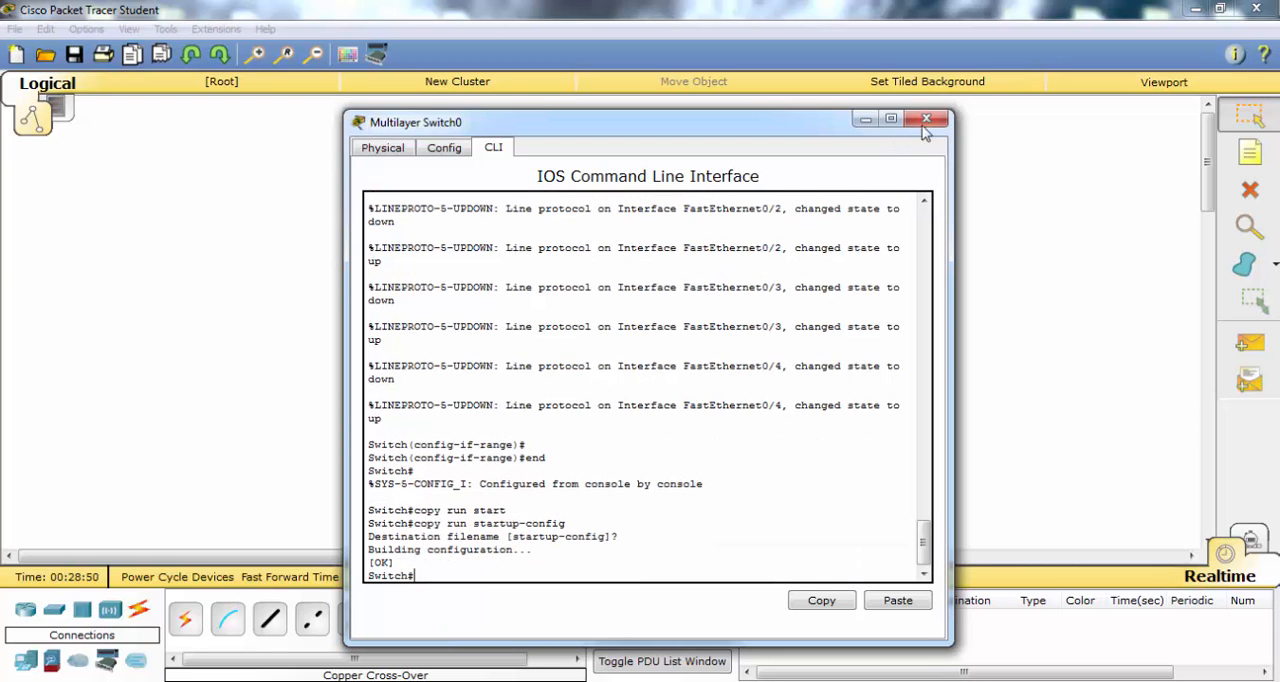
# On Switch1 interface range fa0/1-4 remove channel-group 1 mode passive
pyautogui.click(924, 120)
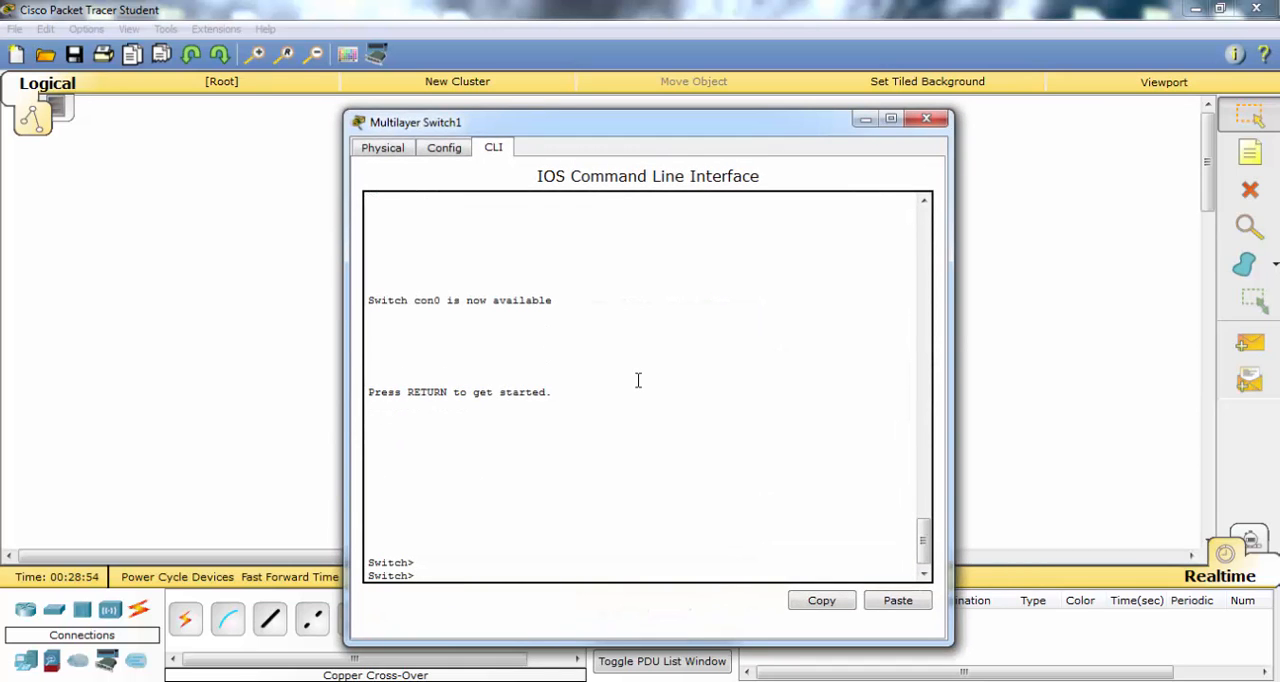
pyautogui.write('enable')
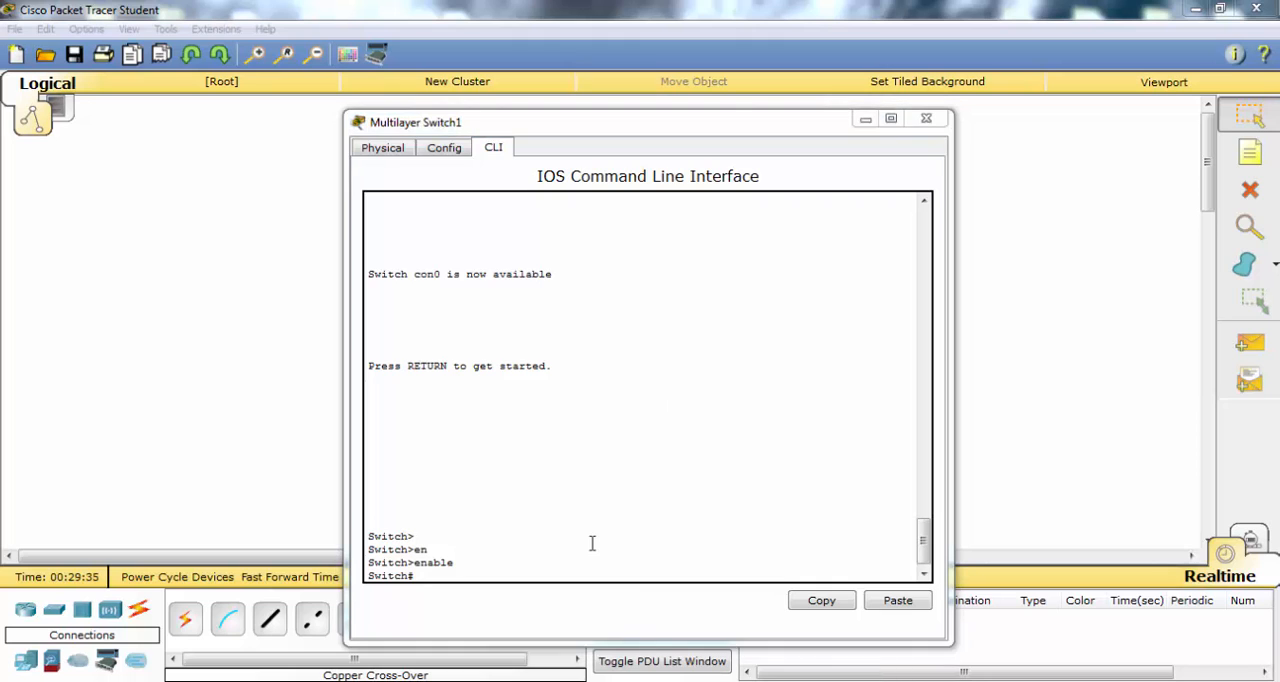
pyautogui.write('conf t')
pyautogui.write('interface')
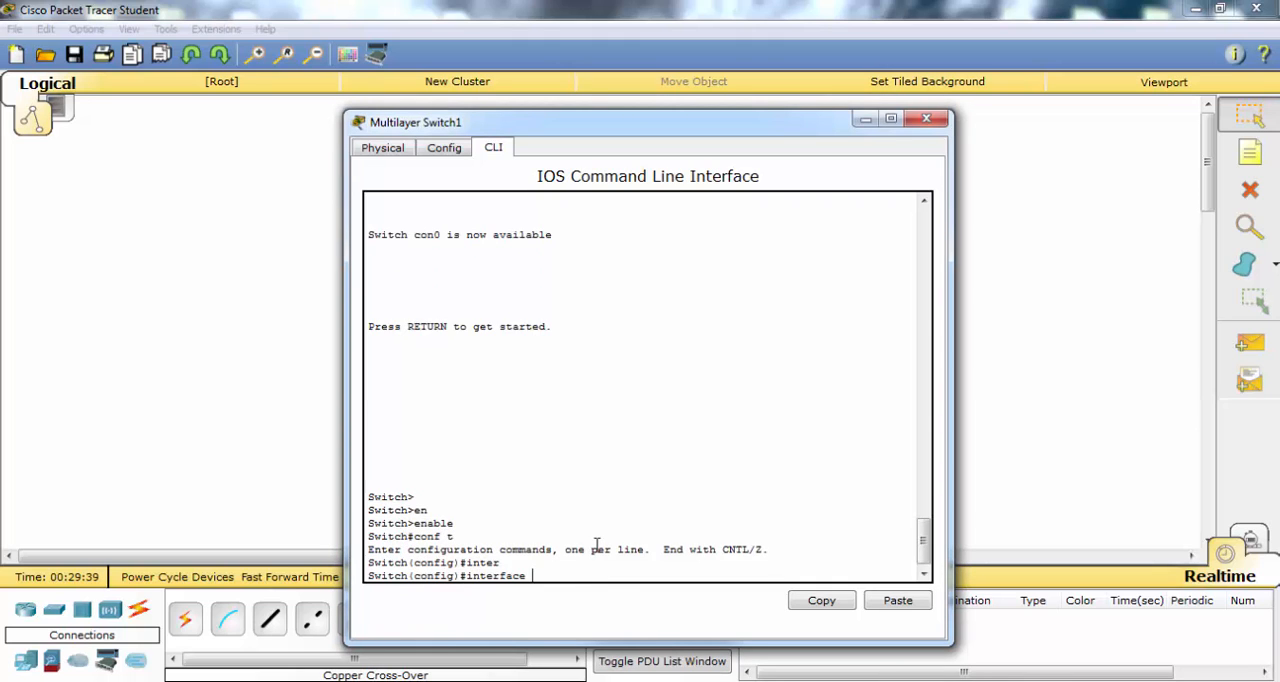
pyautogui.write('range fastEthernet 0/')
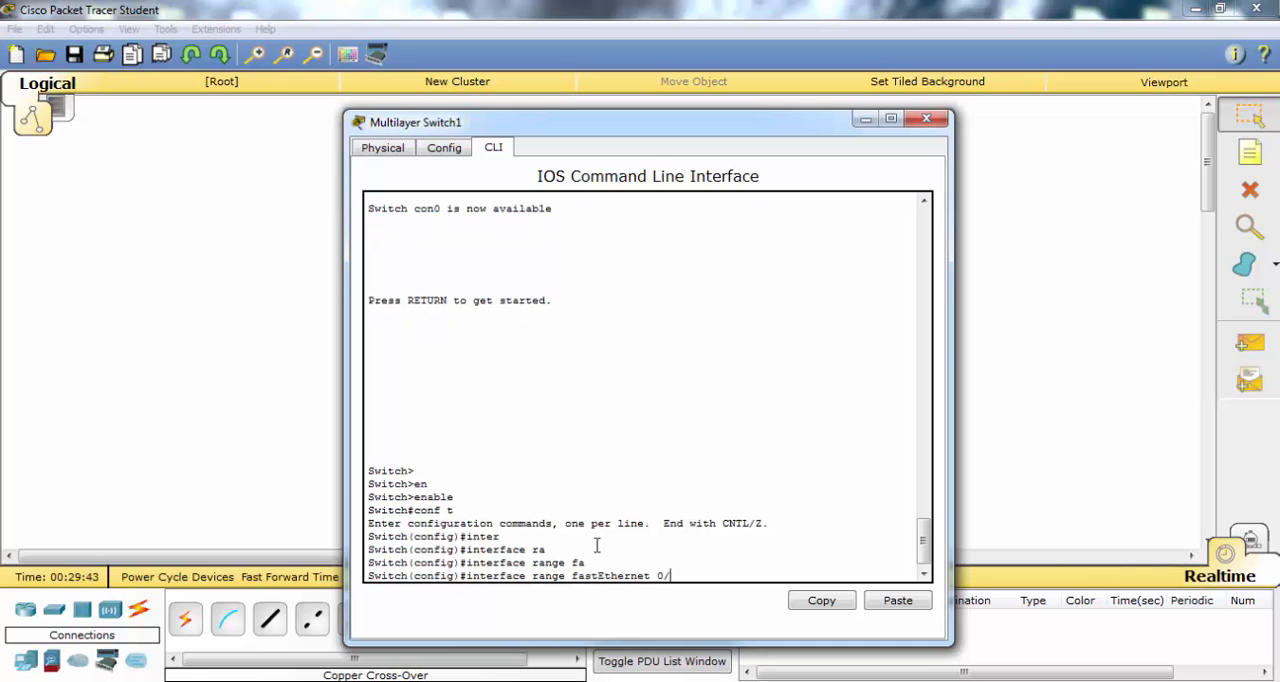
pyautogui.write('1-4')
pyautogui.write('channel-')
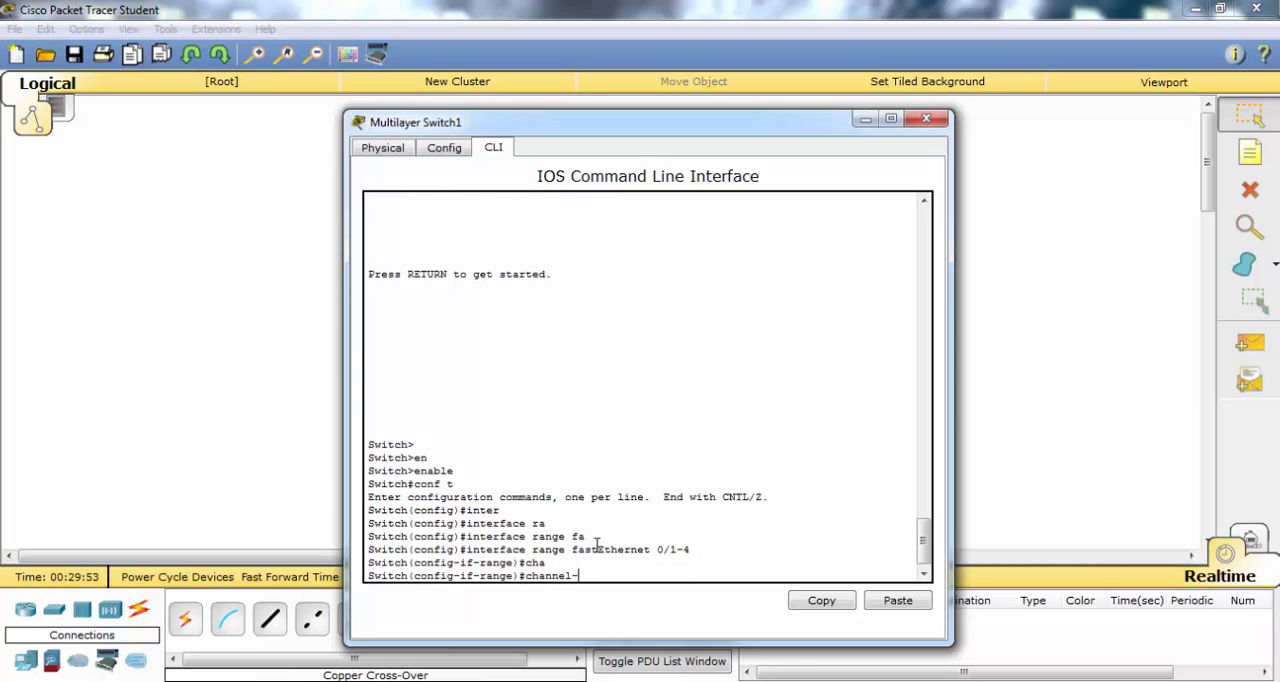
pyautogui.write('group 1 mode auto')
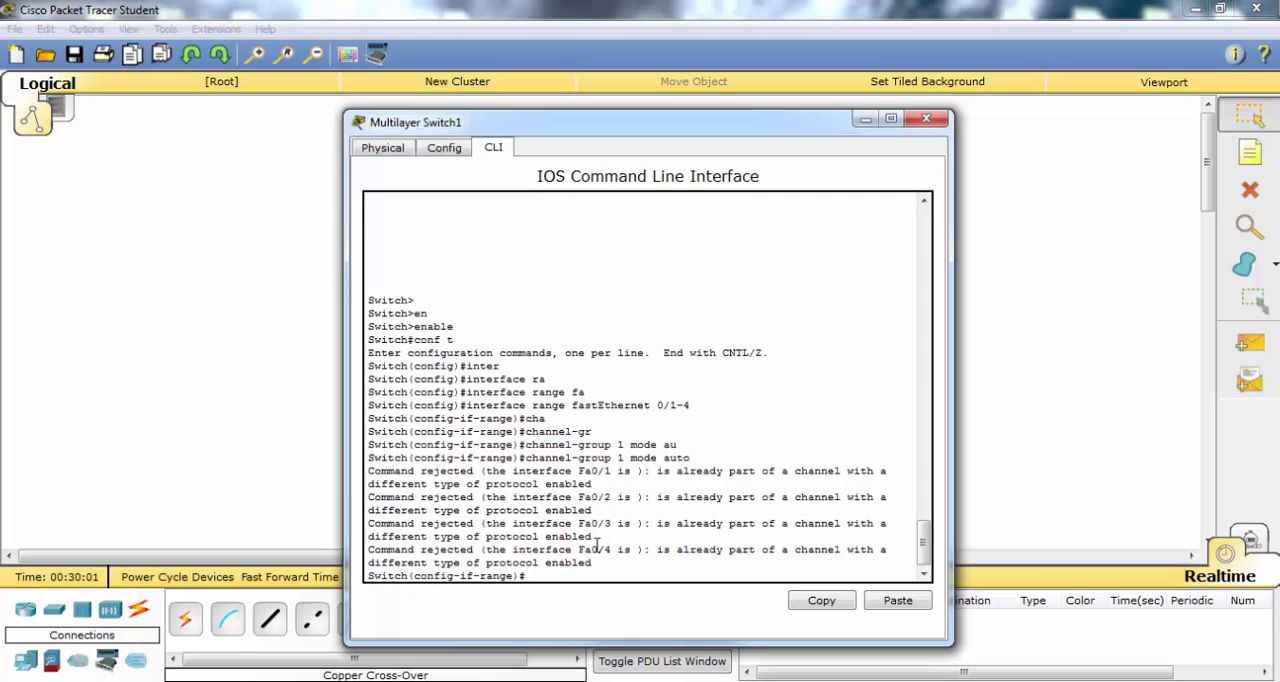
pyautogui.write('no')
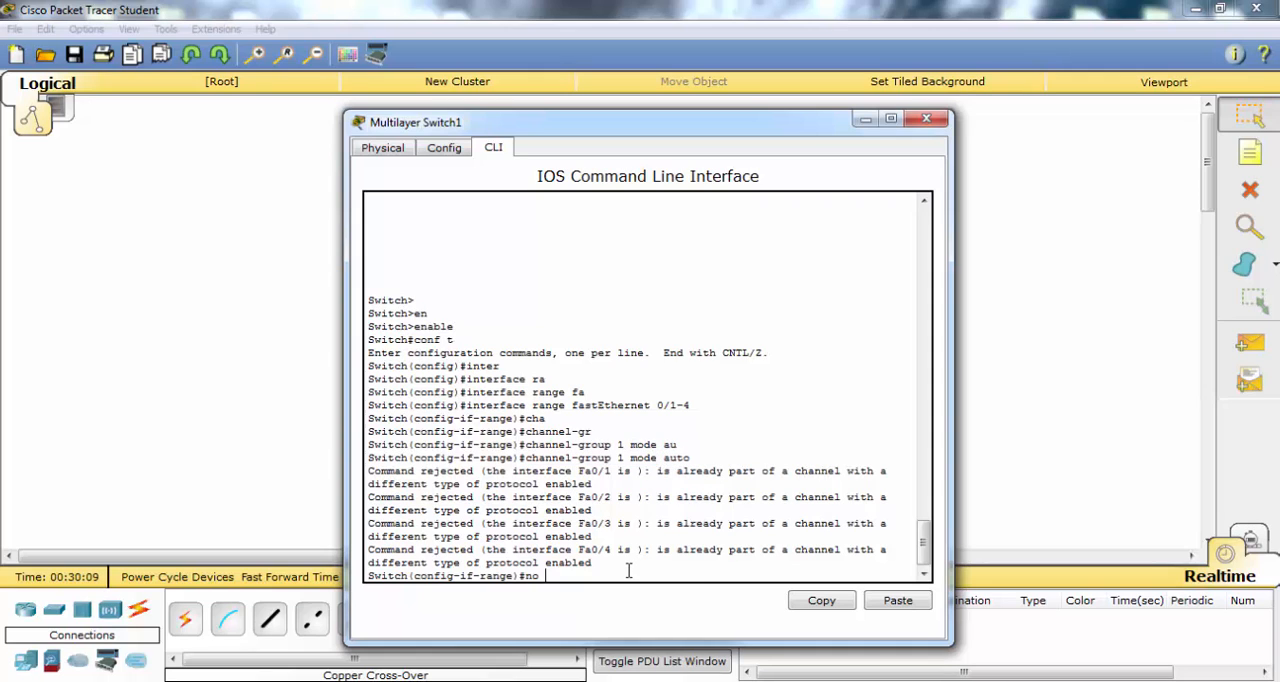
# Apply channel-group 1 mode auto so Port-channel 1 comes up, then end
pyautogui.write('channel-group 1 mode pas')
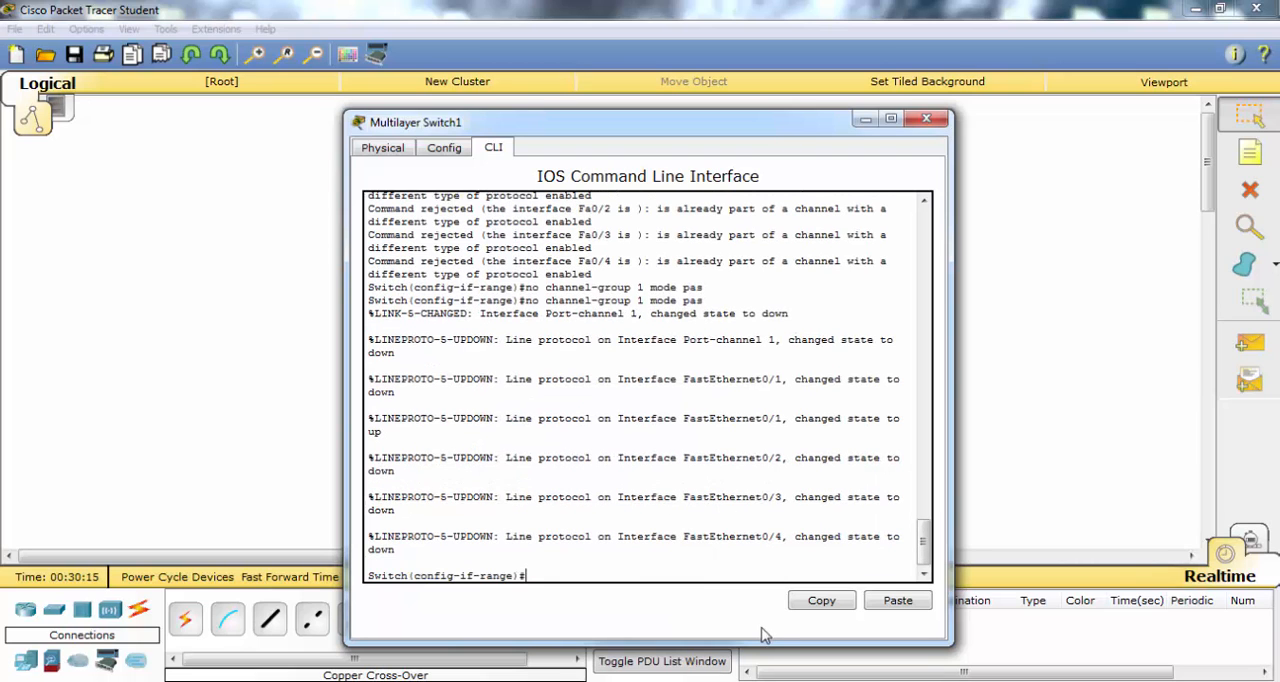
pyautogui.write('channel-group 1 mode auto')
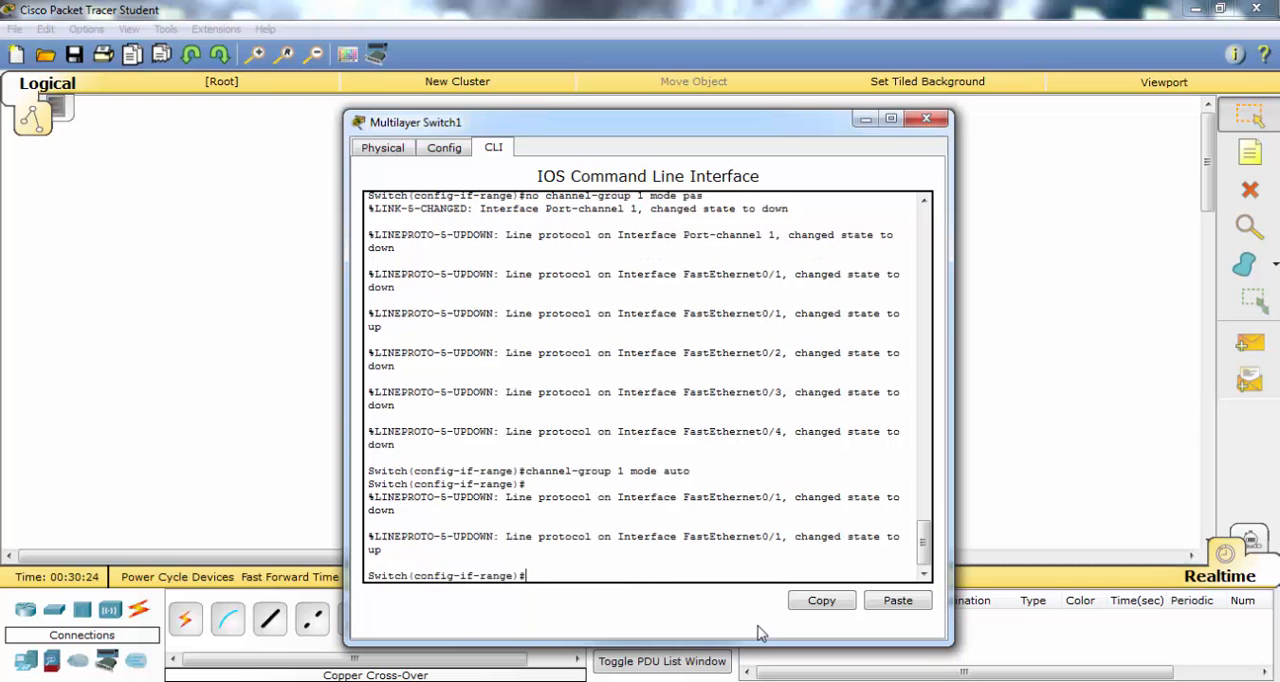
pyautogui.write('end')
pyautogui.write('copy run start')
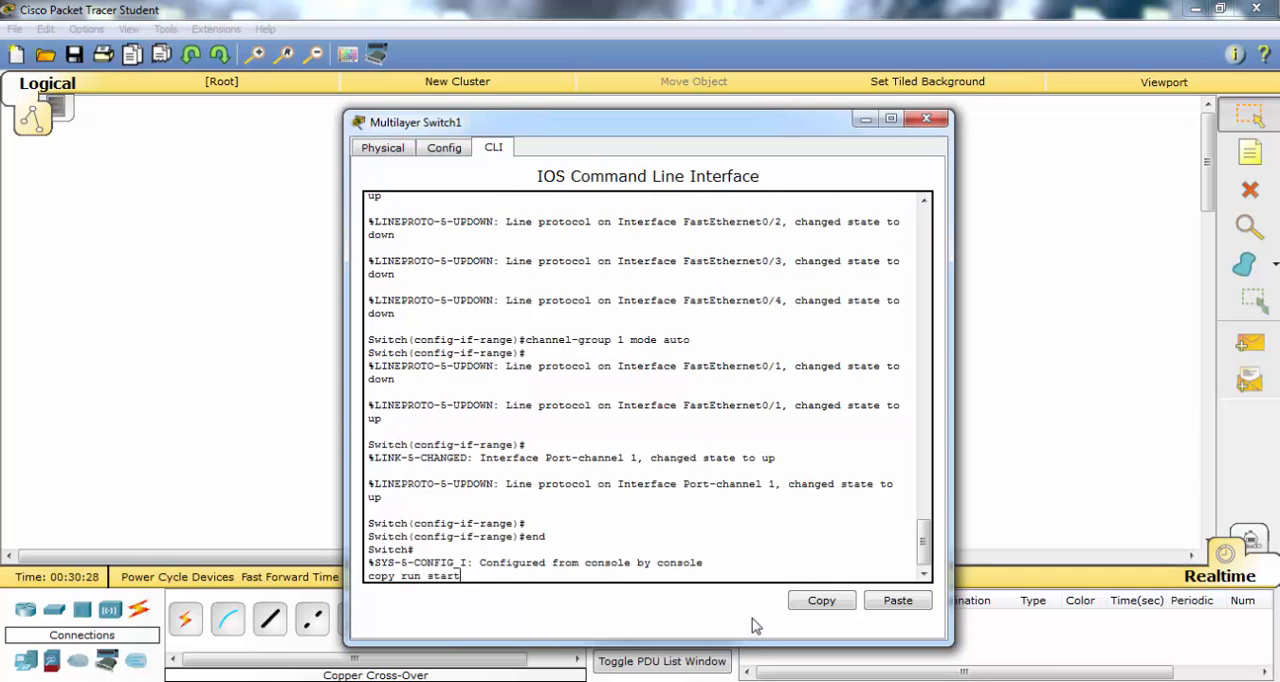
# Close the switch console to return to the topology with four green links
pyautogui.click(924, 120)
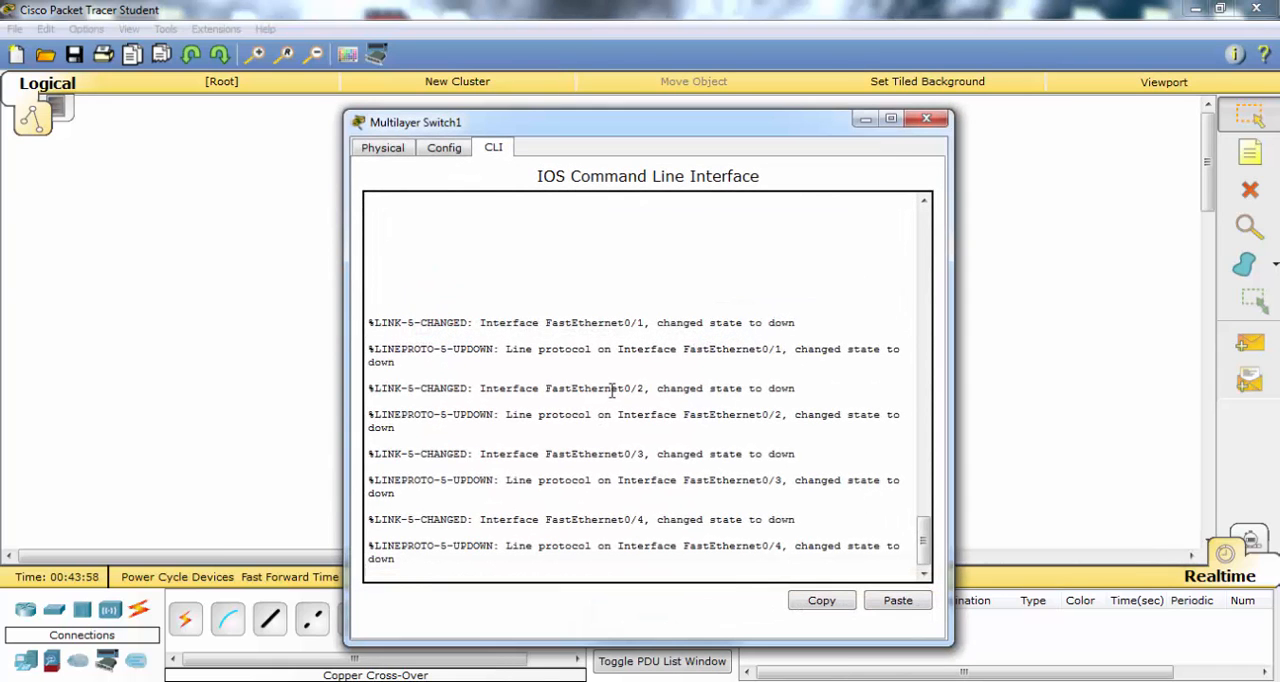
pyautogui.write('enable')
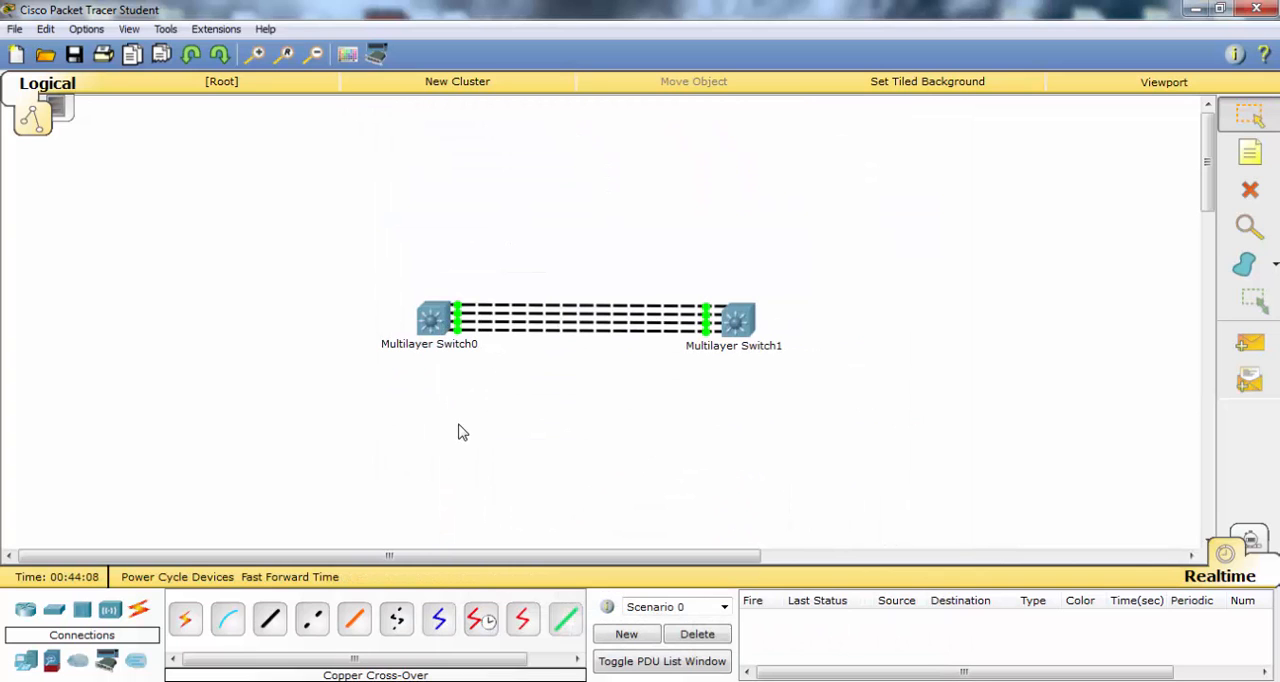
# On Switch0 run show etherchannel and show etherchannel summary confirming Po1 PAgP desirable
pyautogui.click(428, 318)
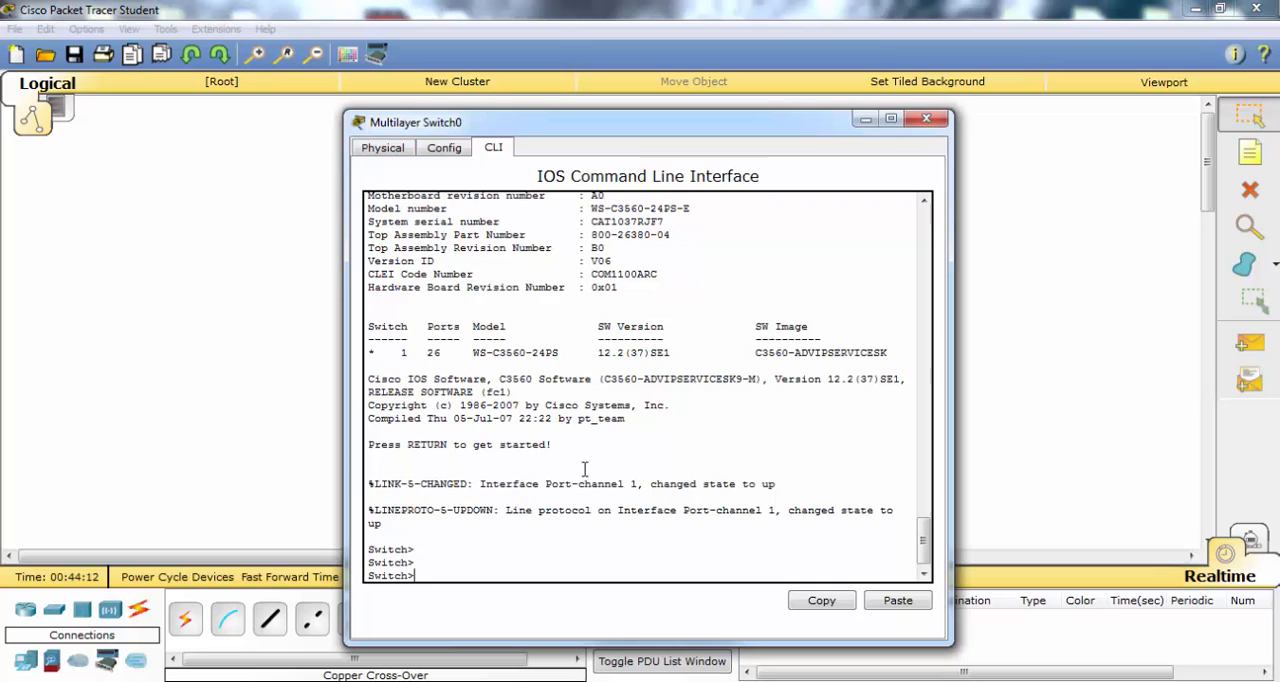
pyautogui.write('show')
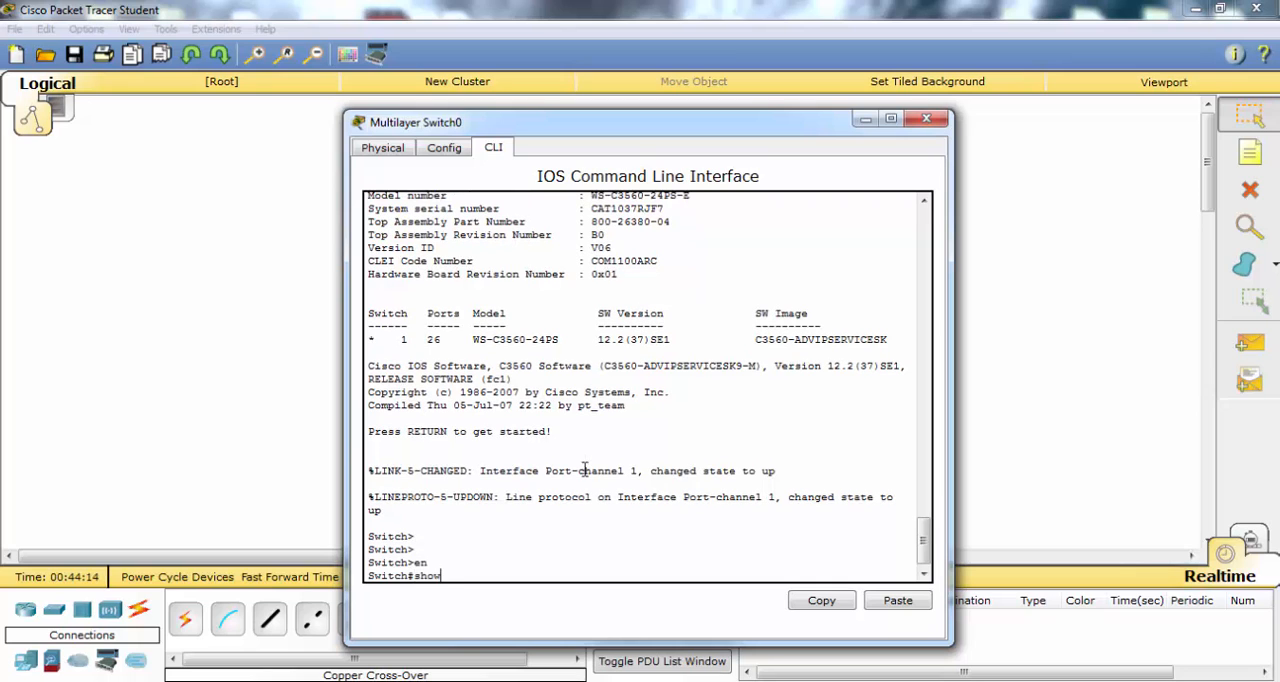
pyautogui.write('etherchannel')
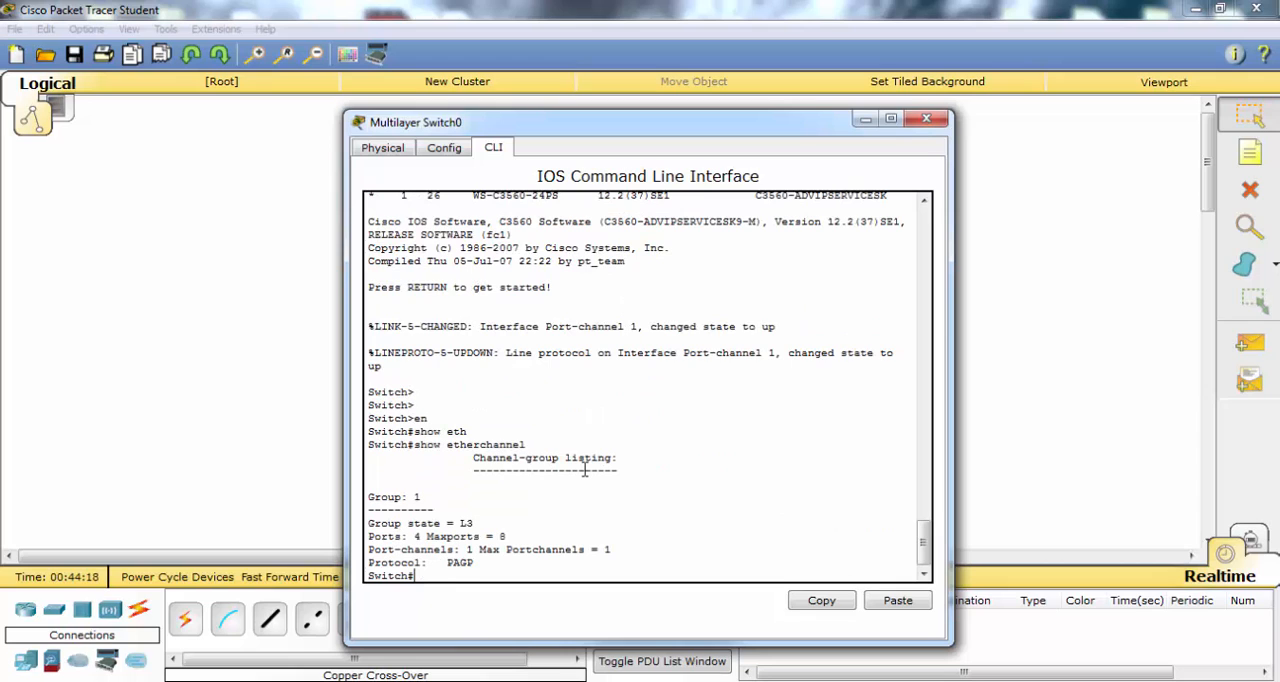
pyautogui.write('show etherchannel summary')
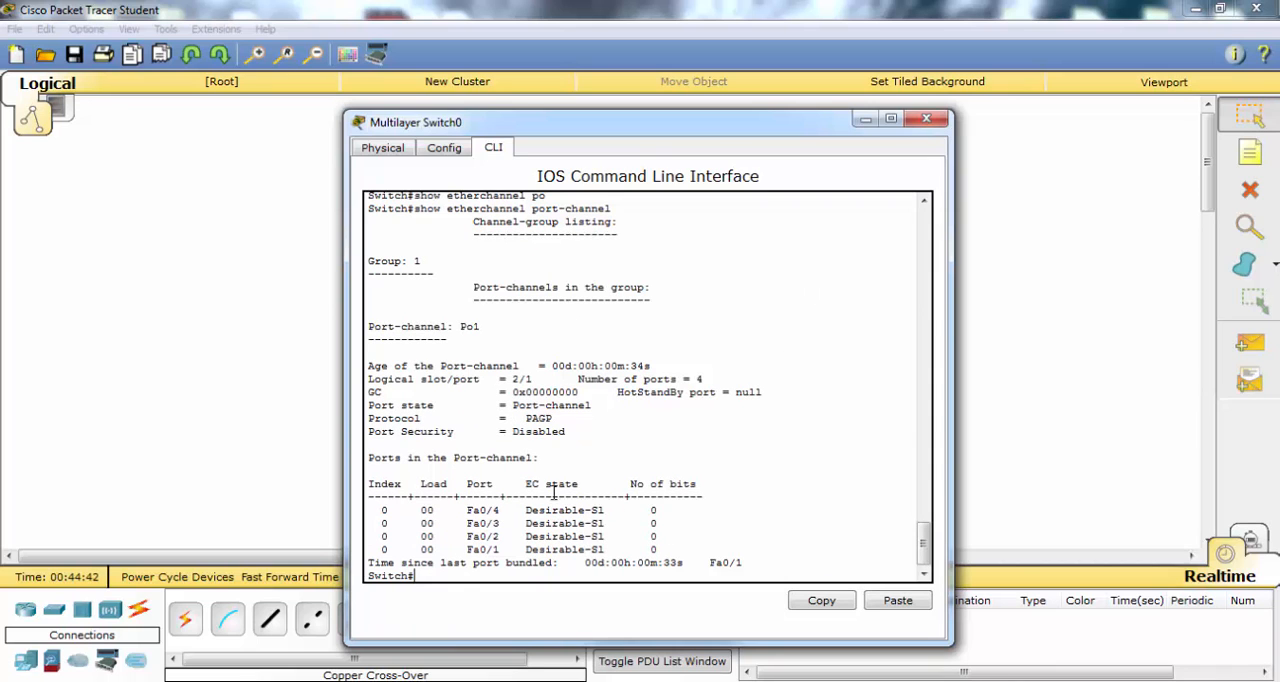
# On Switch1 run show etherchannel summary and port-channel confirming Po1 PAgP auto, then close
pyautogui.click(924, 120)
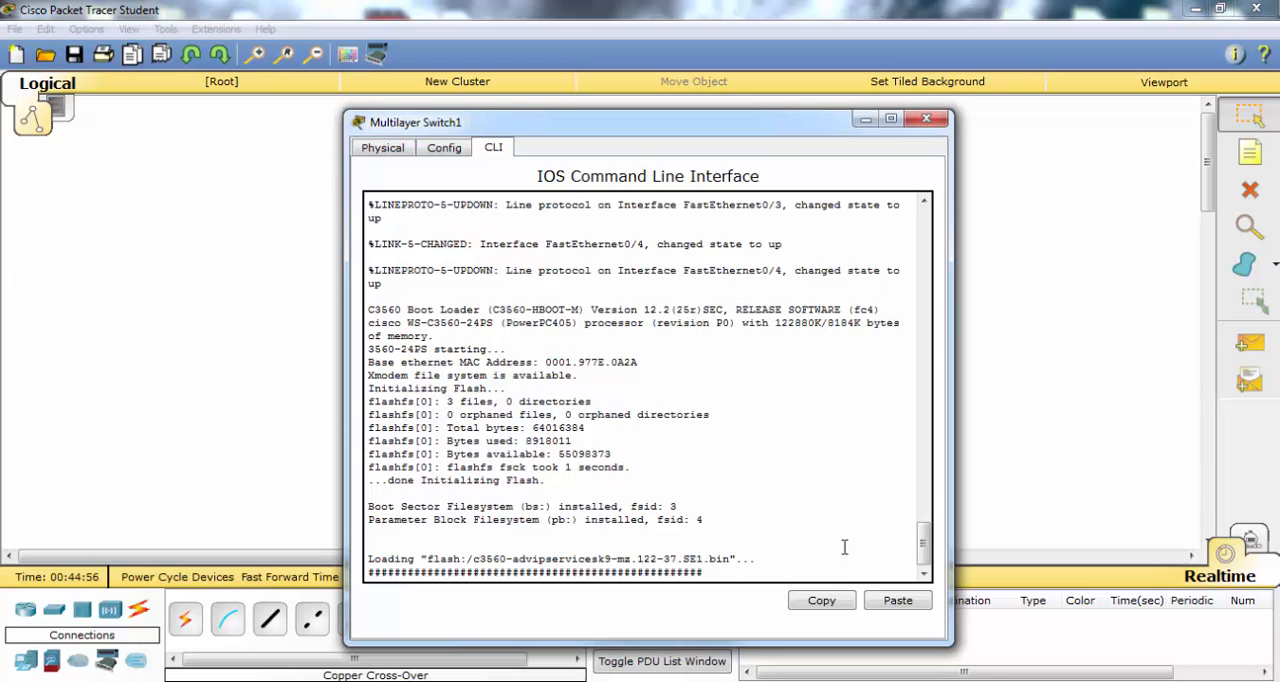
pyautogui.write('en')
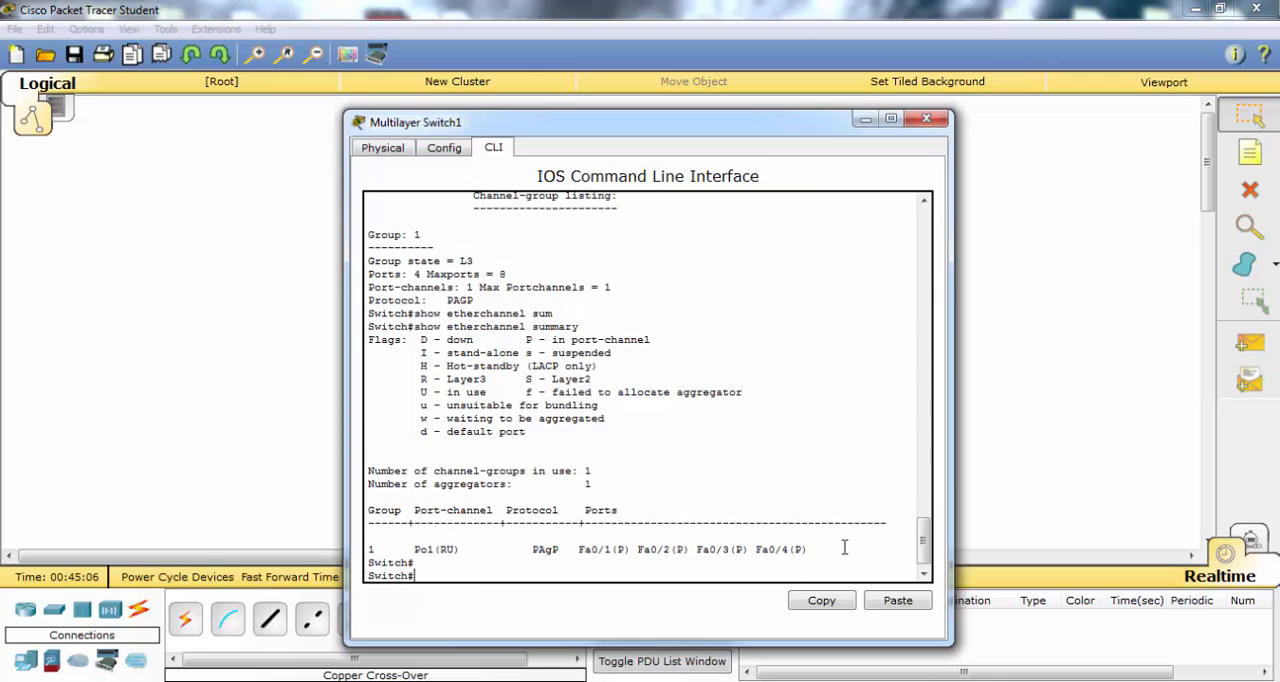
pyautogui.write('show etherchannel summary')
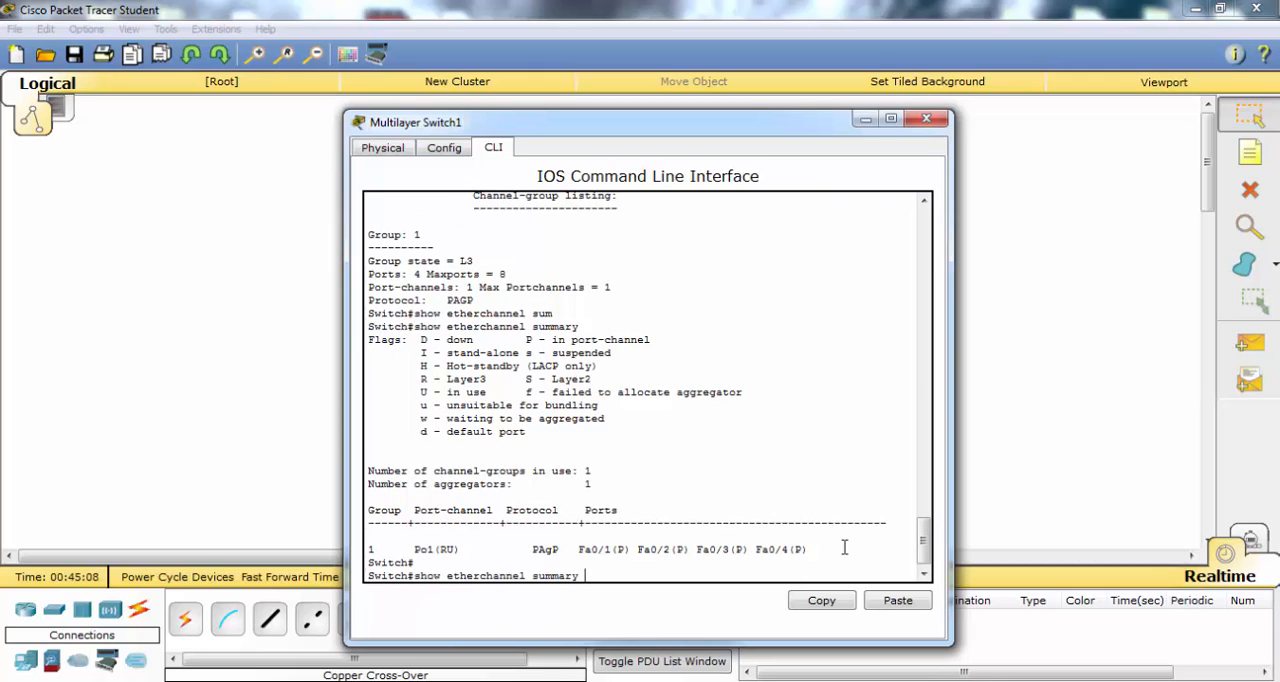
pyautogui.write('port-channel')
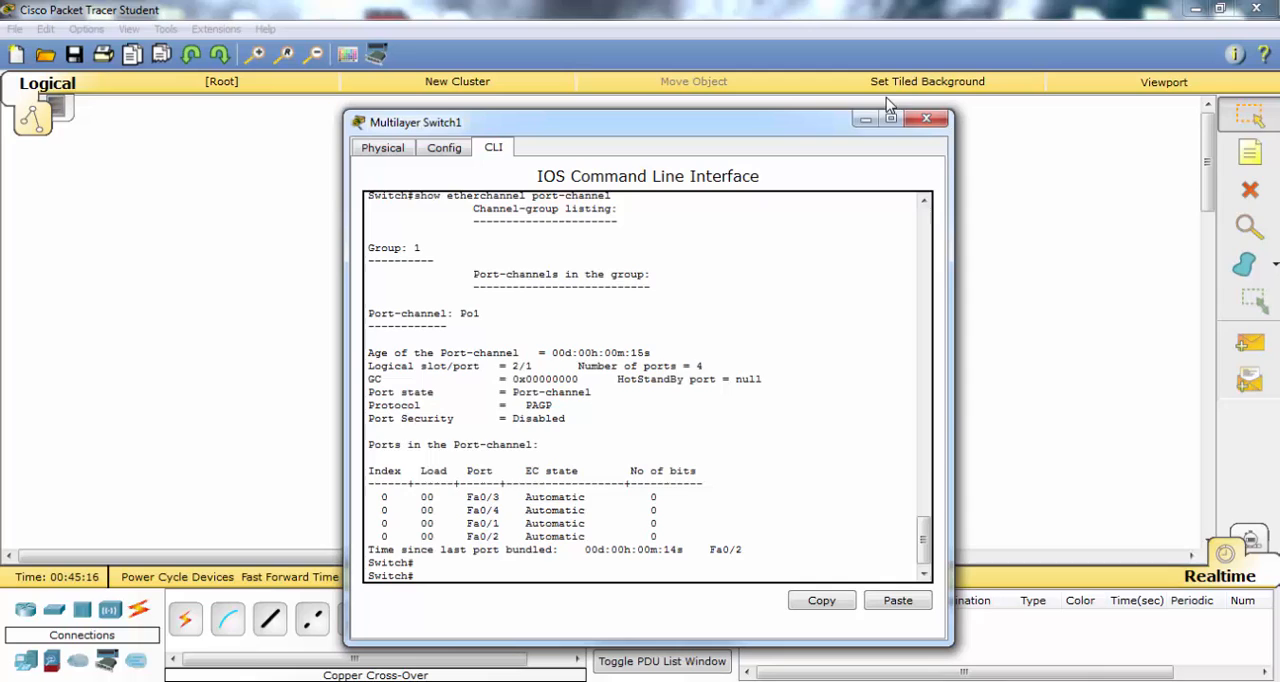
pyautogui.click(924, 120)
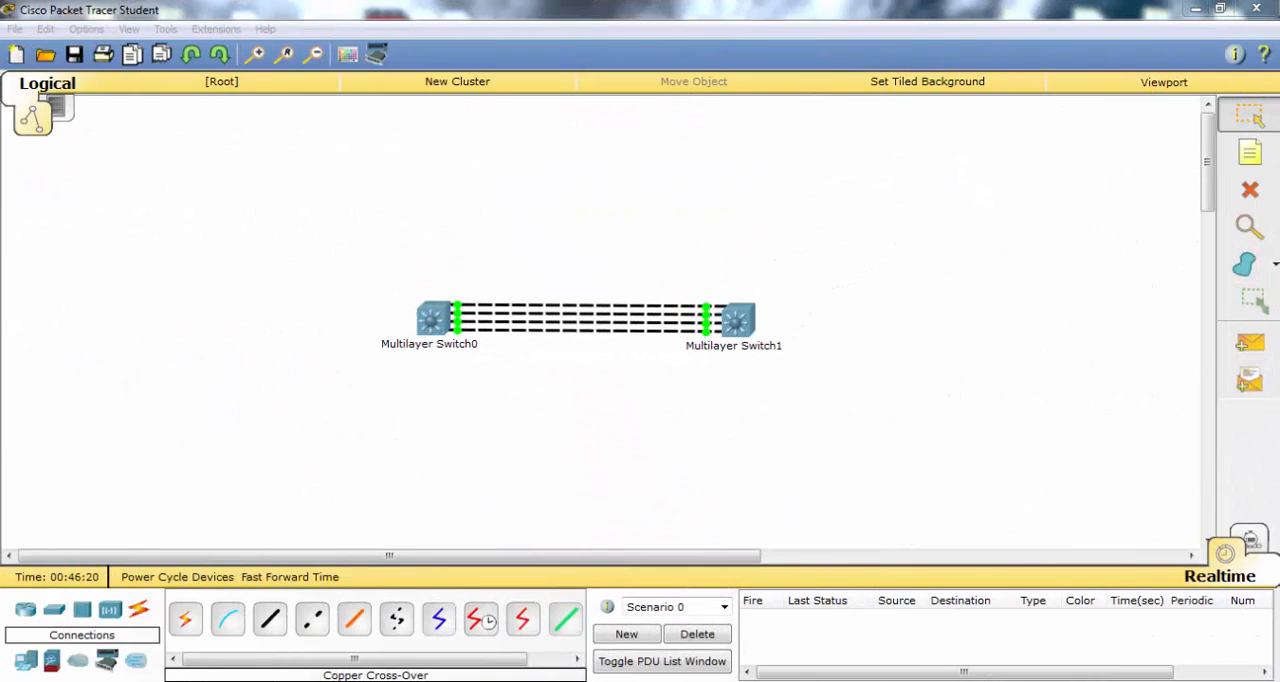